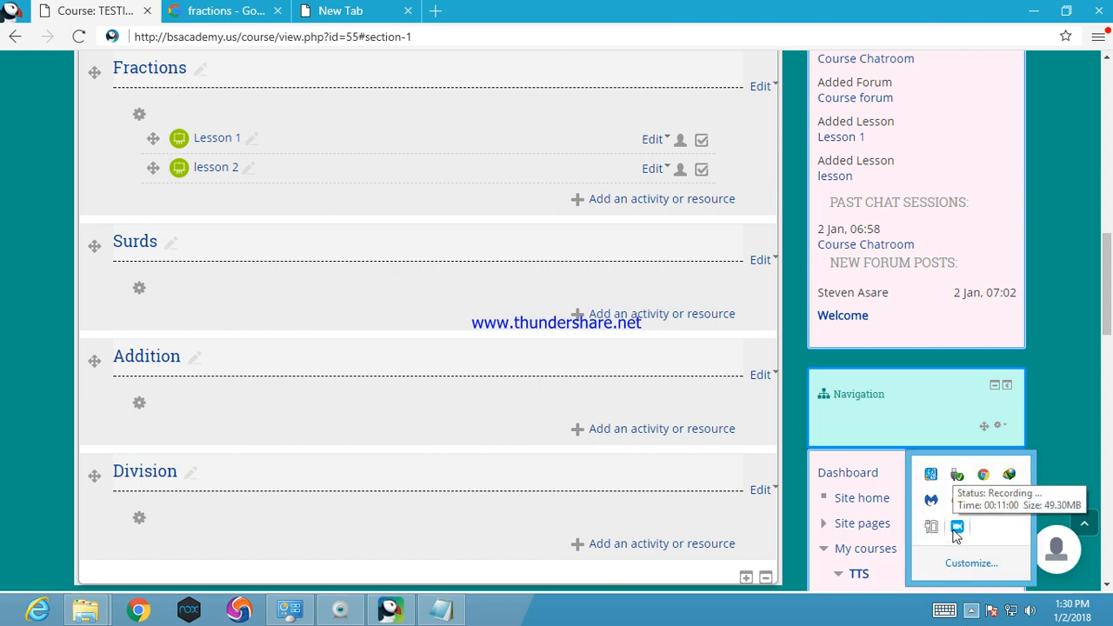
{"action": "mouse_move", "coordinate": [305, 364]}
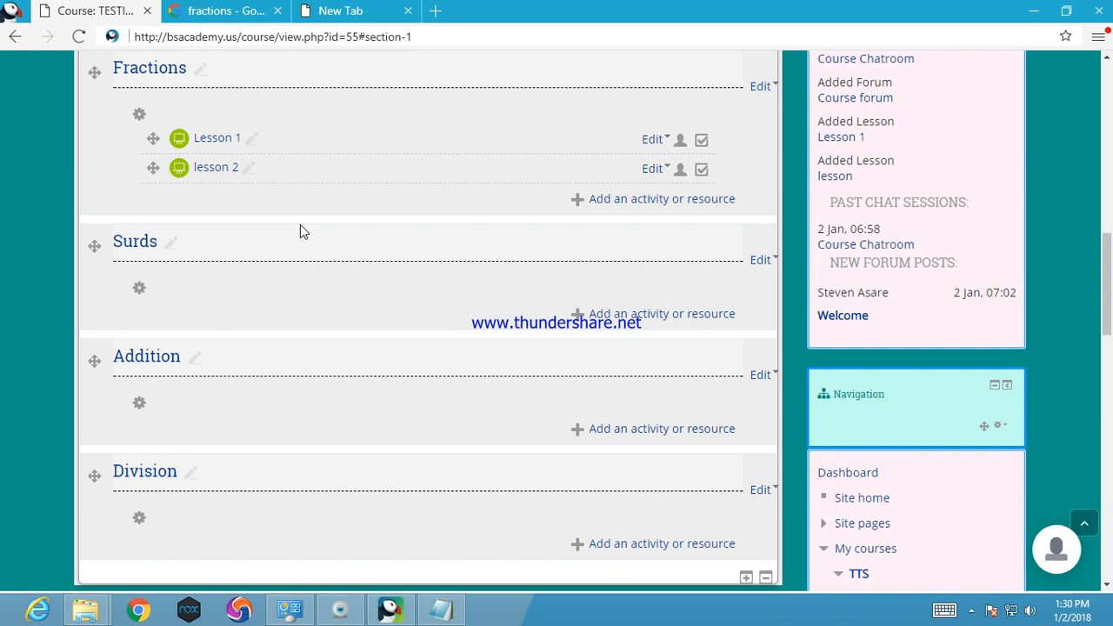
{"action": "mouse_move", "coordinate": [224, 141]}
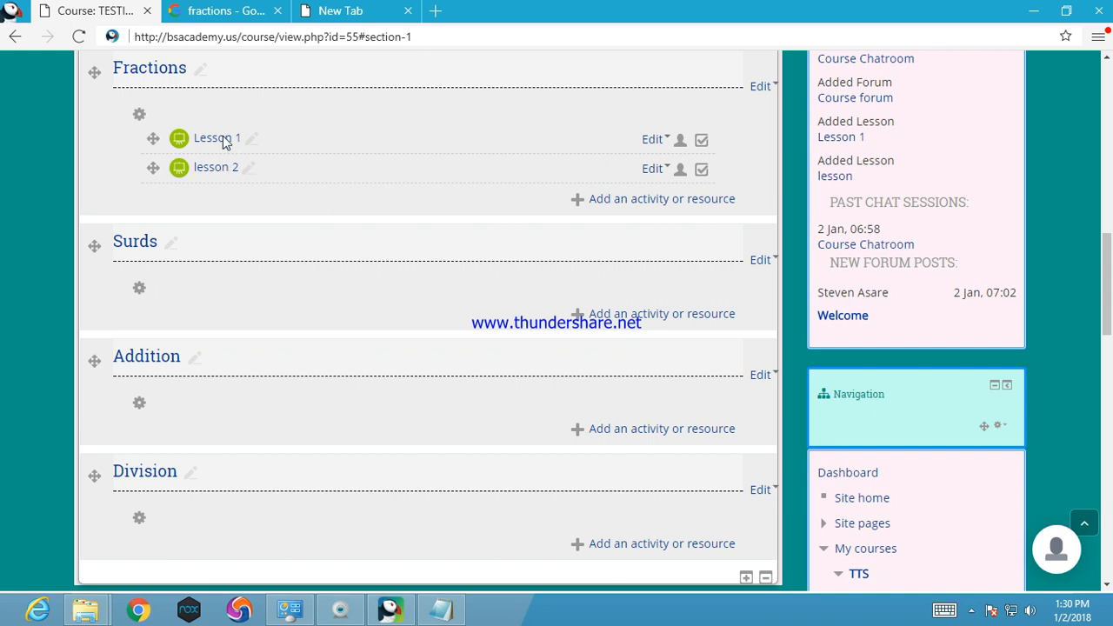
{"action": "mouse_move", "coordinate": [219, 189]}
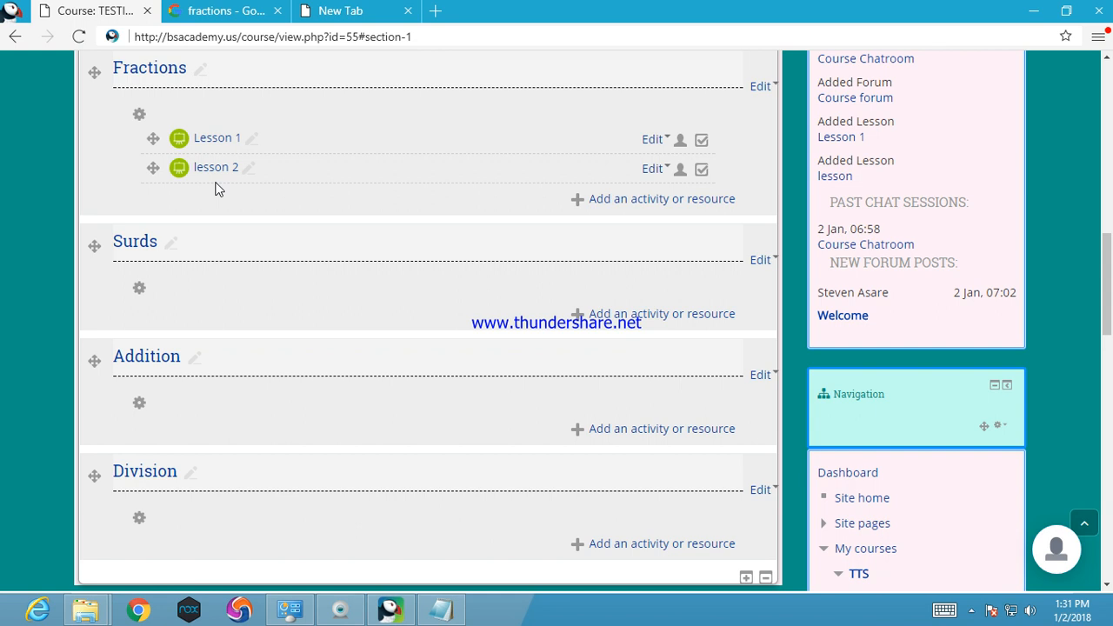
{"action": "mouse_move", "coordinate": [557, 165]}
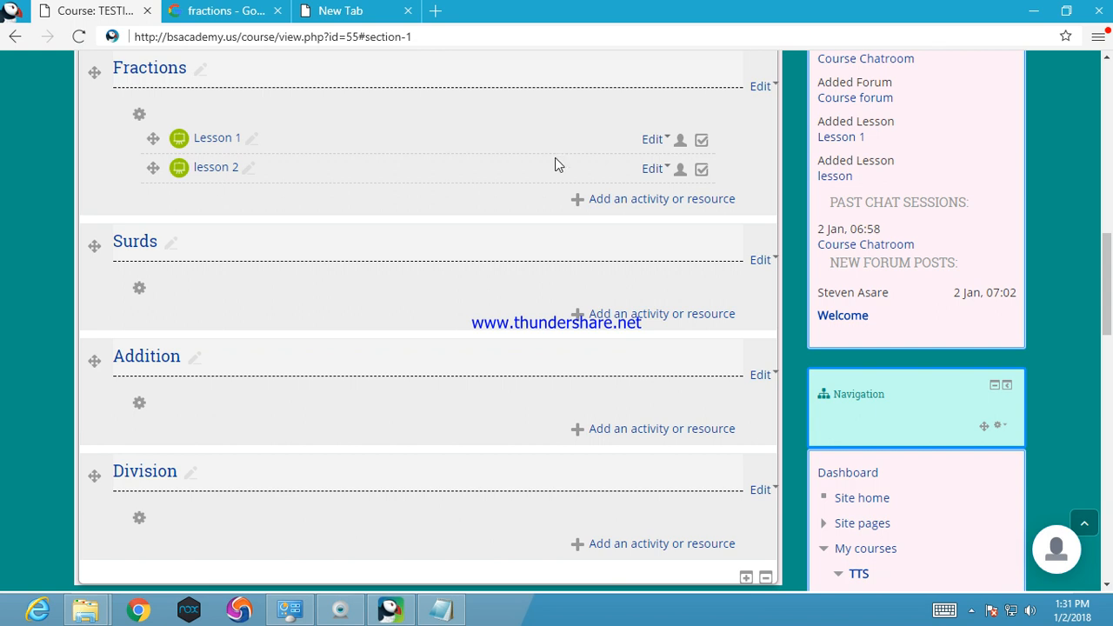
{"action": "mouse_move", "coordinate": [566, 185]}
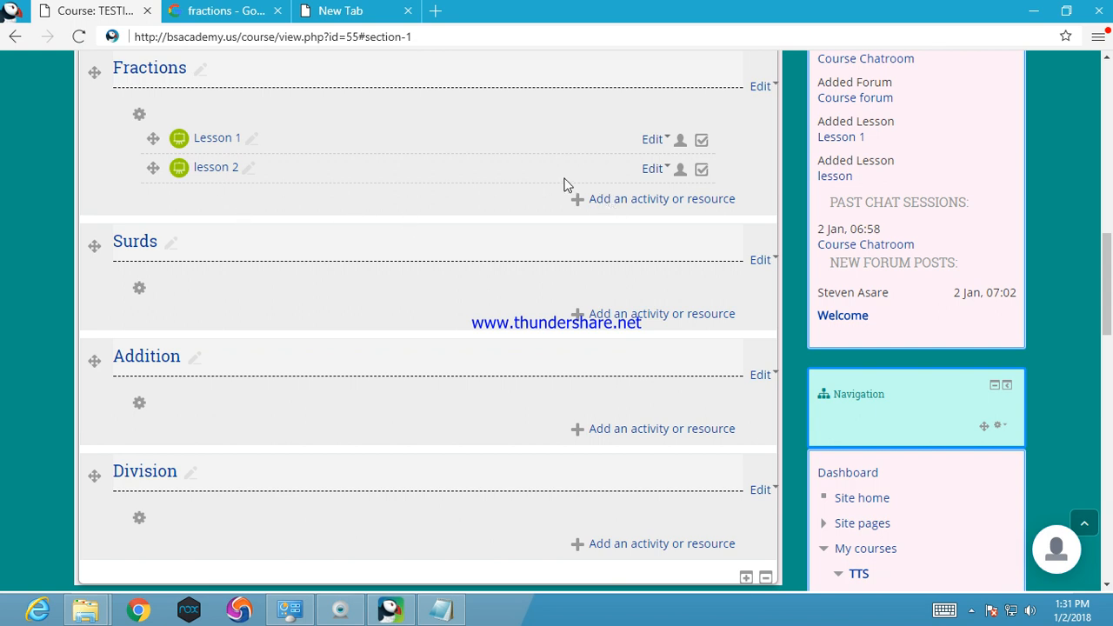
{"action": "mouse_move", "coordinate": [627, 201]}
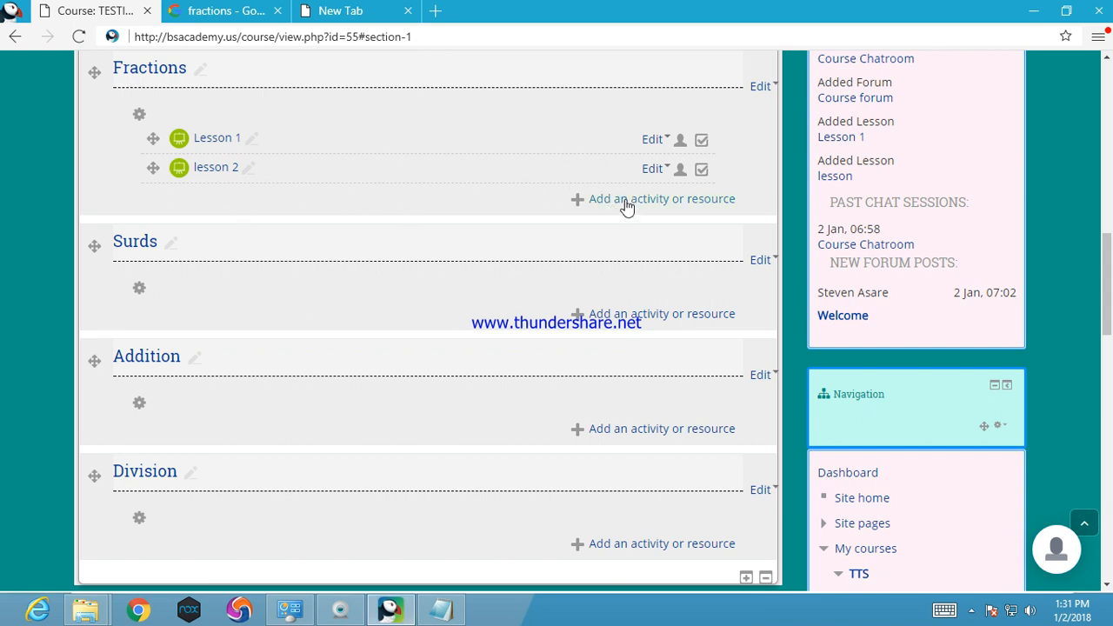
Step: Add a new Assignment activity to the Fractions section from the activity chooser
{"action": "left_click", "coordinate": [661, 198]}
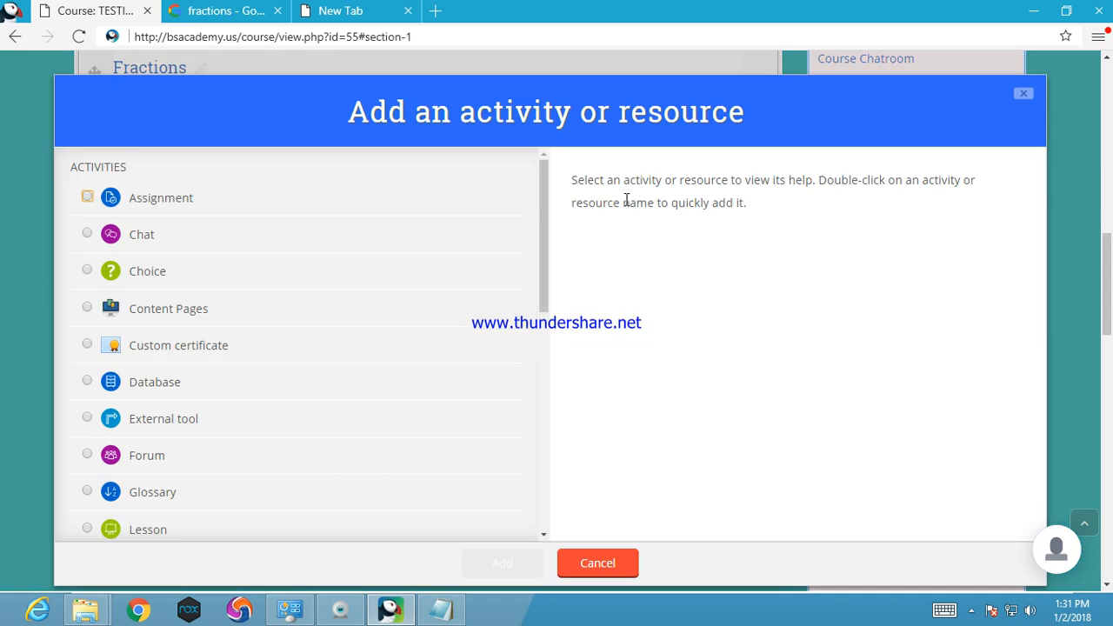
{"action": "mouse_move", "coordinate": [598, 563]}
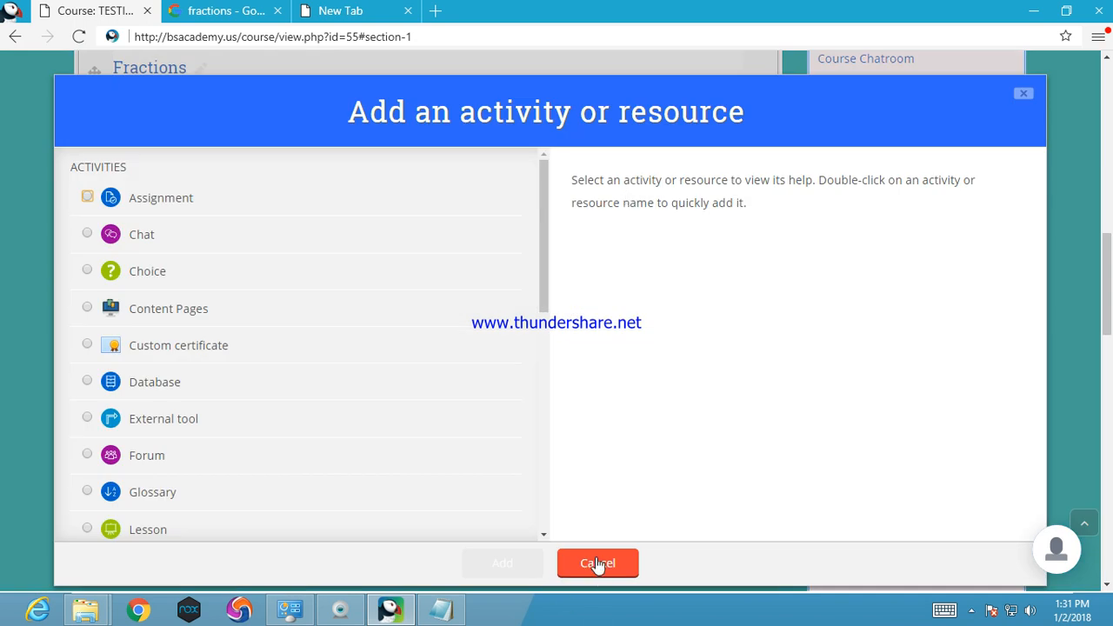
{"action": "left_click", "coordinate": [598, 563]}
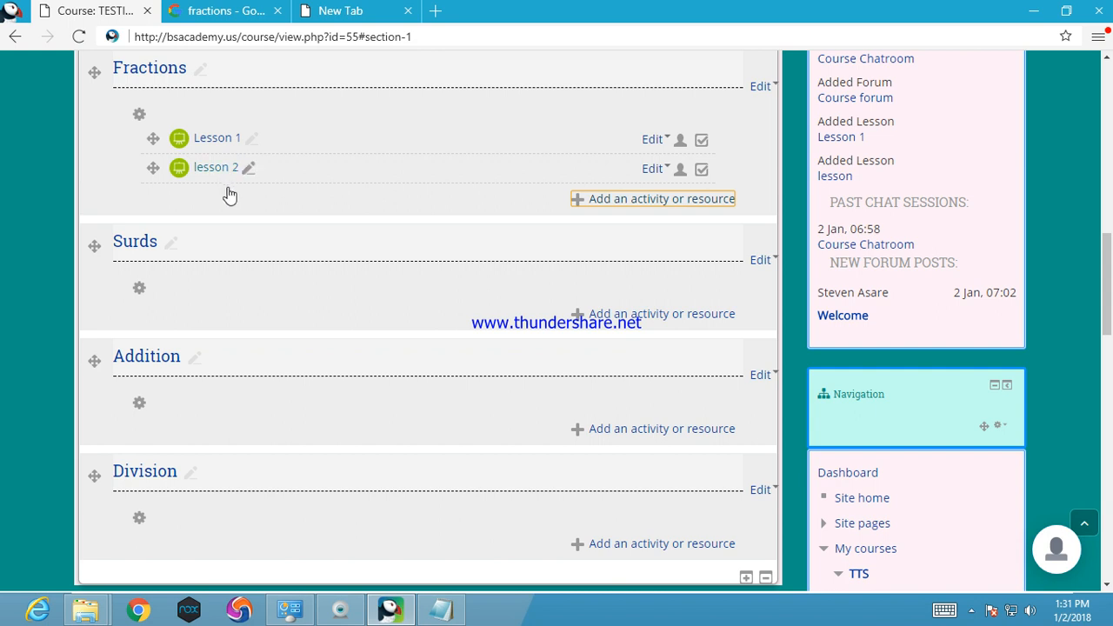
{"action": "mouse_move", "coordinate": [466, 213]}
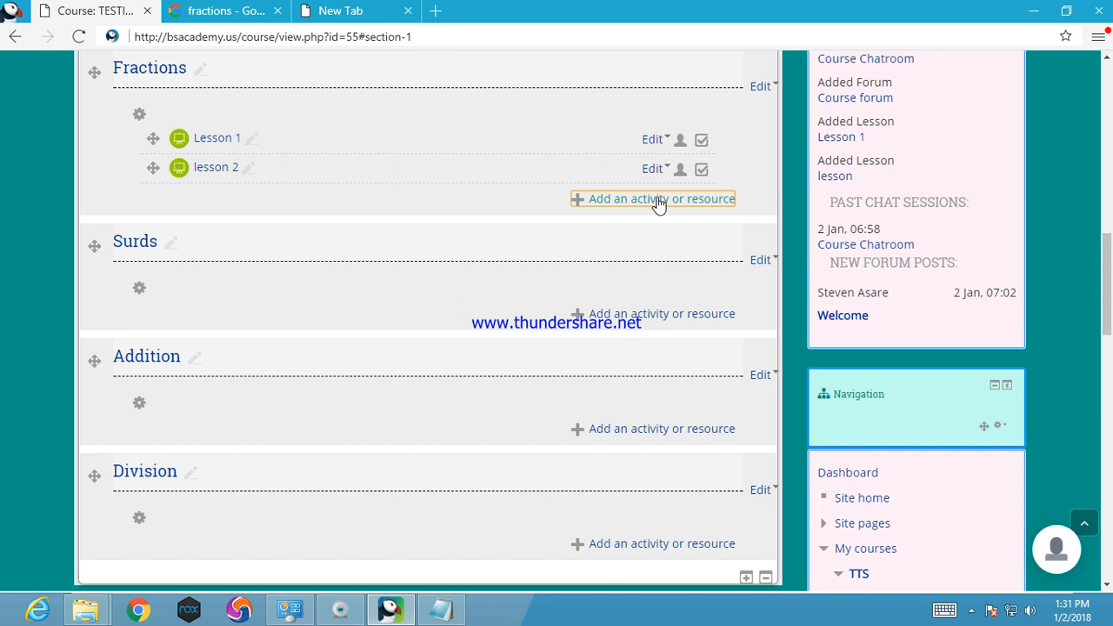
{"action": "left_click", "coordinate": [660, 199]}
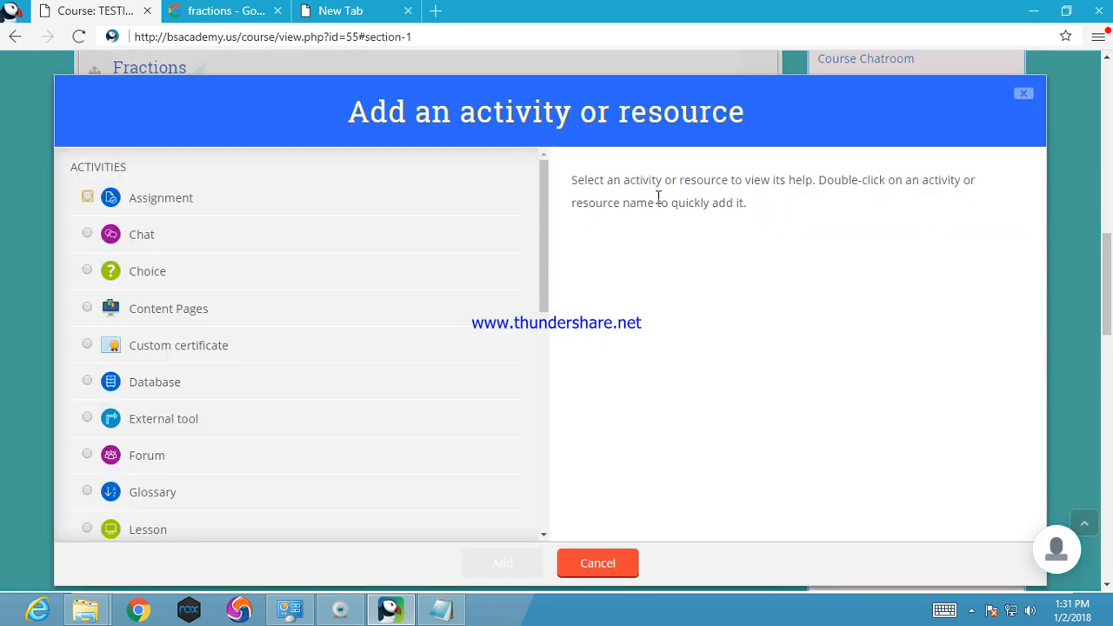
{"action": "mouse_move", "coordinate": [540, 226]}
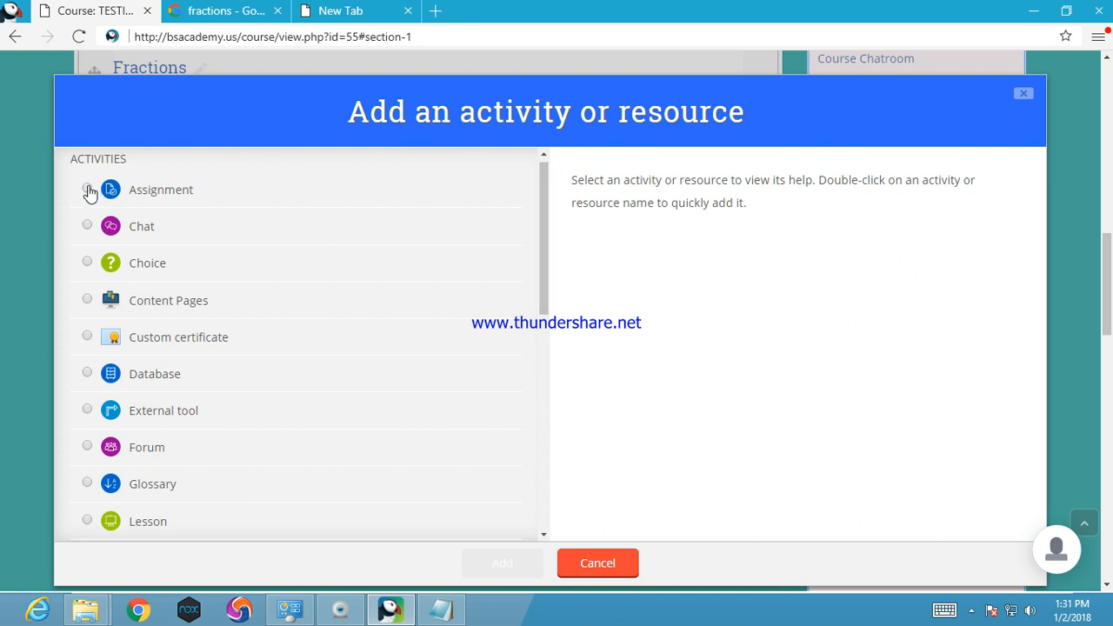
{"action": "left_click", "coordinate": [87, 190]}
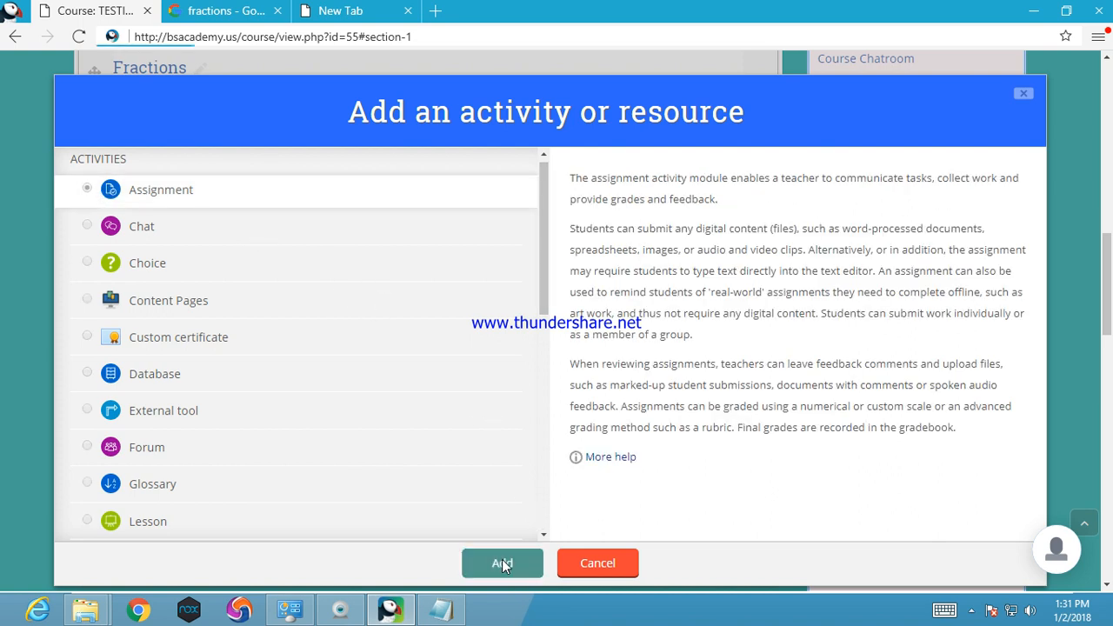
{"action": "left_click", "coordinate": [502, 562]}
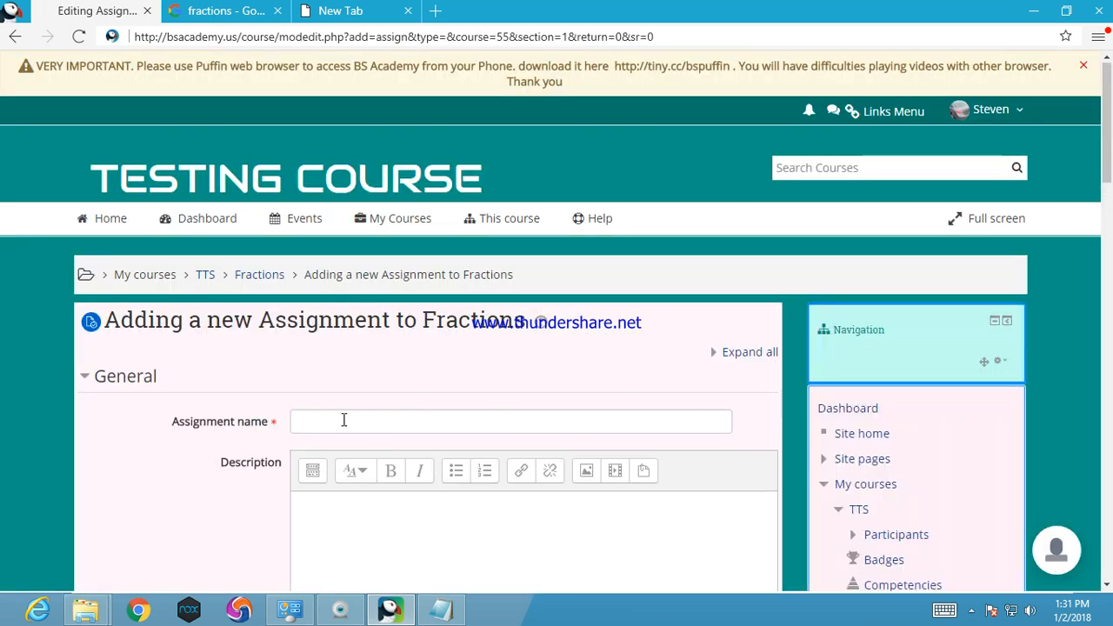
Step: Enter 'Assignment 1' as the assignment name
{"action": "left_click", "coordinate": [510, 421]}
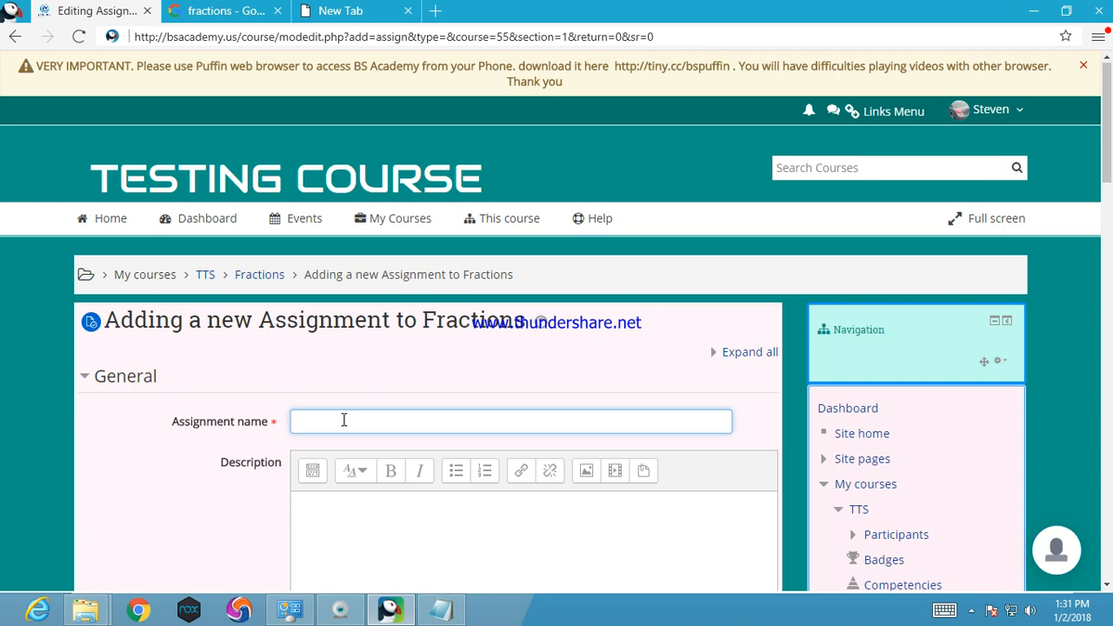
{"action": "type", "text": "Assignm"}
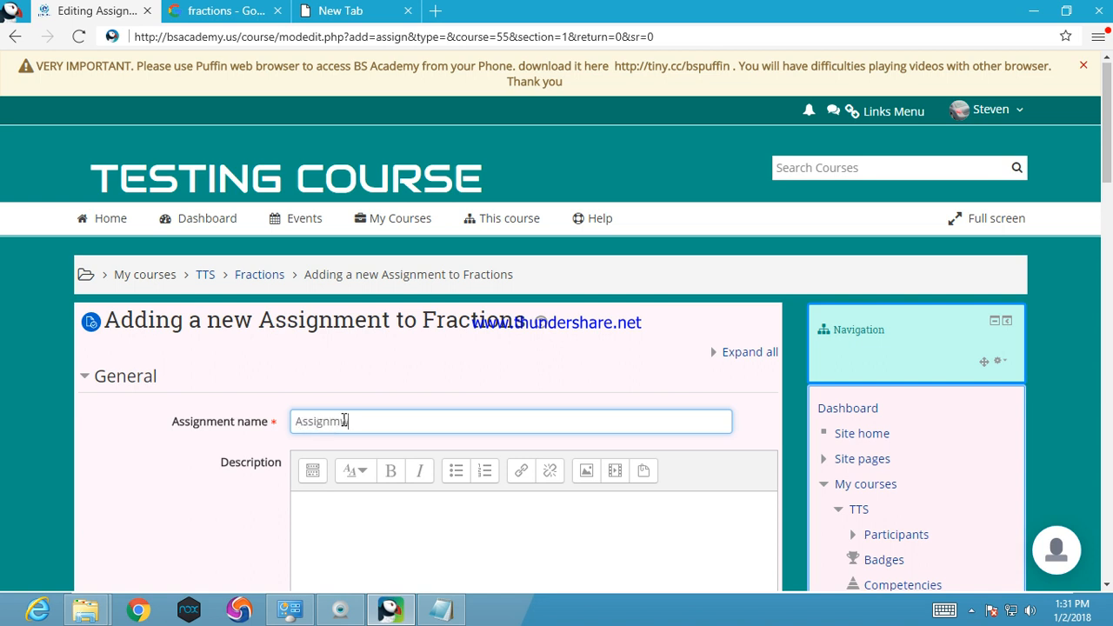
{"action": "type", "text": "ent 1"}
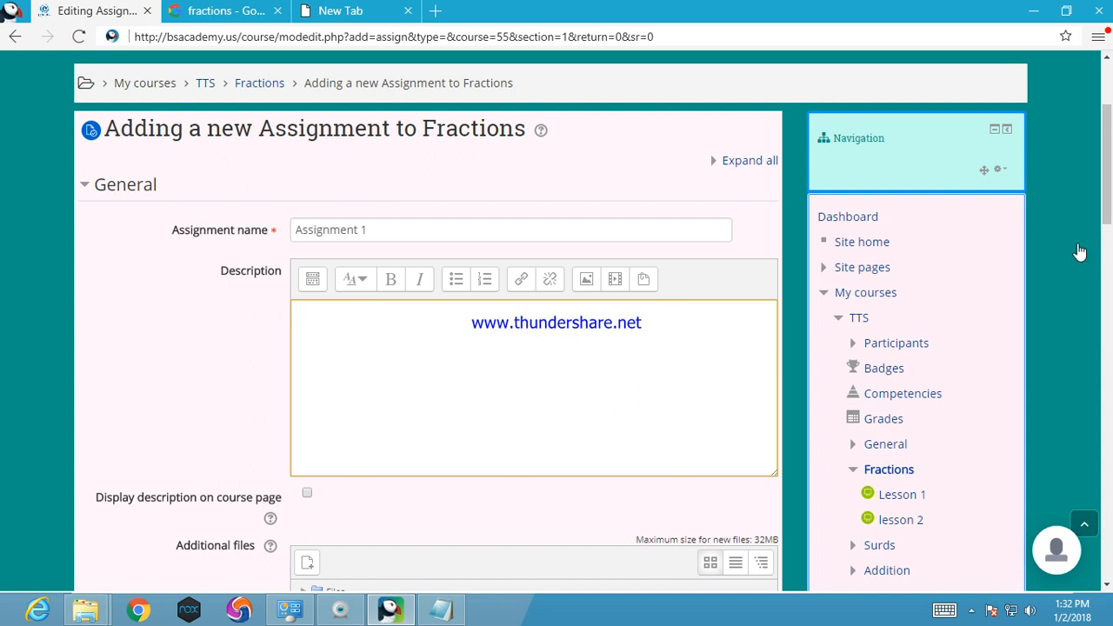
{"action": "scroll", "scroll_direction": "down", "scroll_amount": 3}
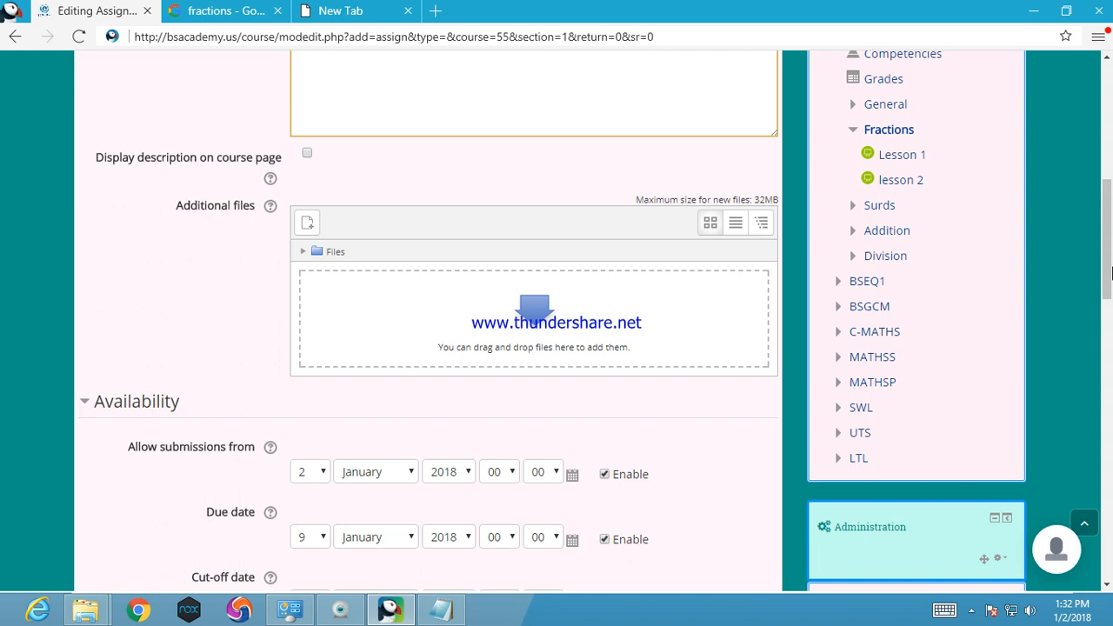
{"action": "mouse_move", "coordinate": [655, 509]}
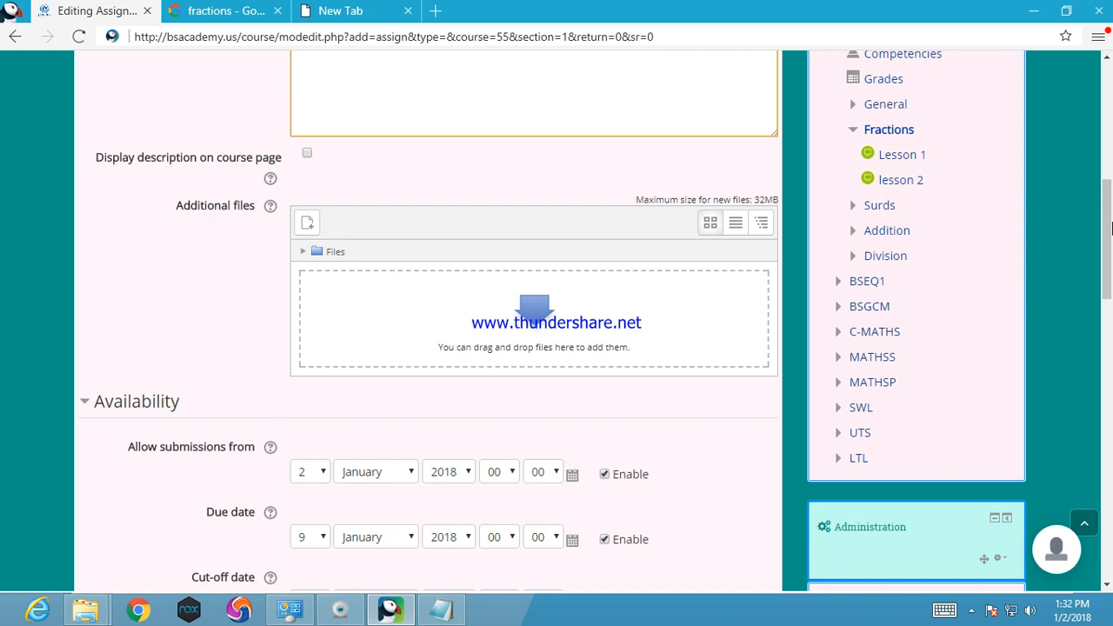
{"action": "scroll", "scroll_direction": "up", "scroll_amount": 3}
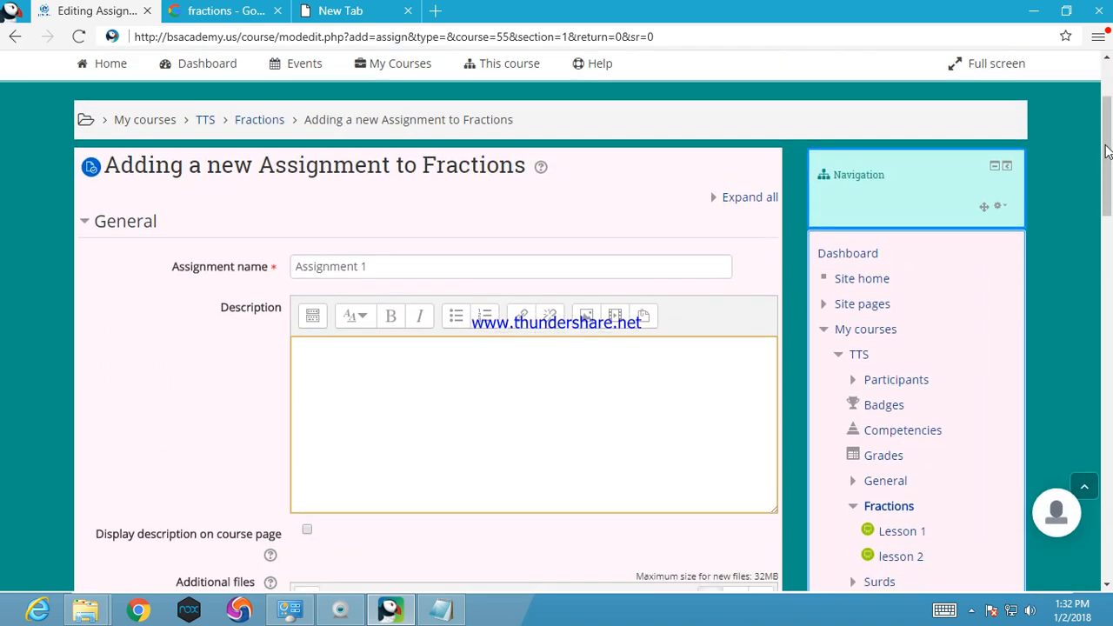
{"action": "scroll", "scroll_direction": "down", "scroll_amount": 3}
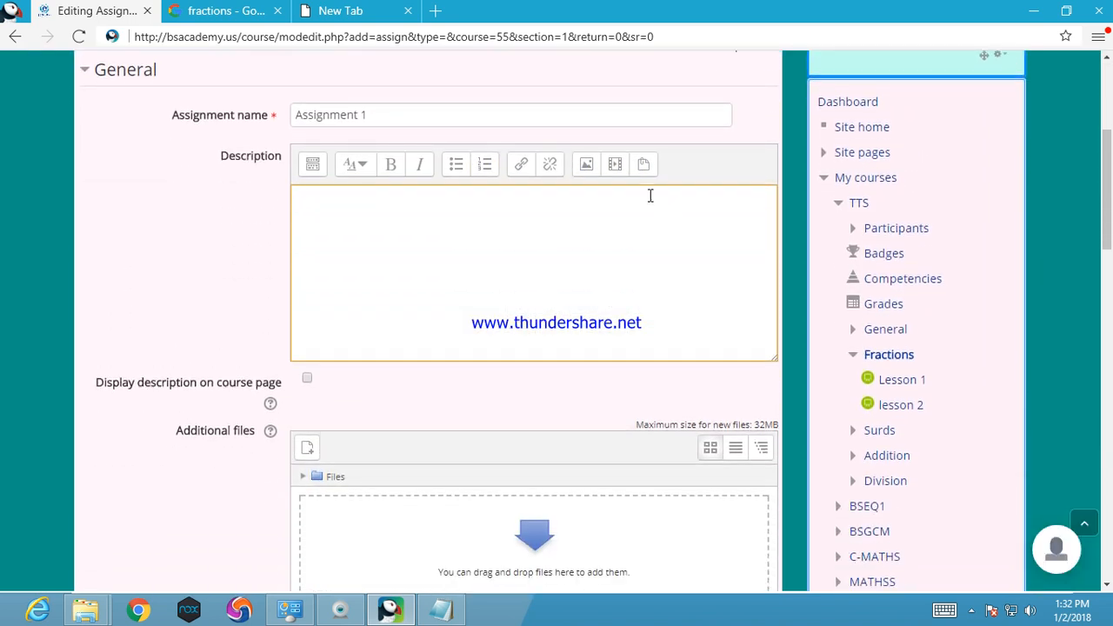
{"action": "mouse_move", "coordinate": [615, 164]}
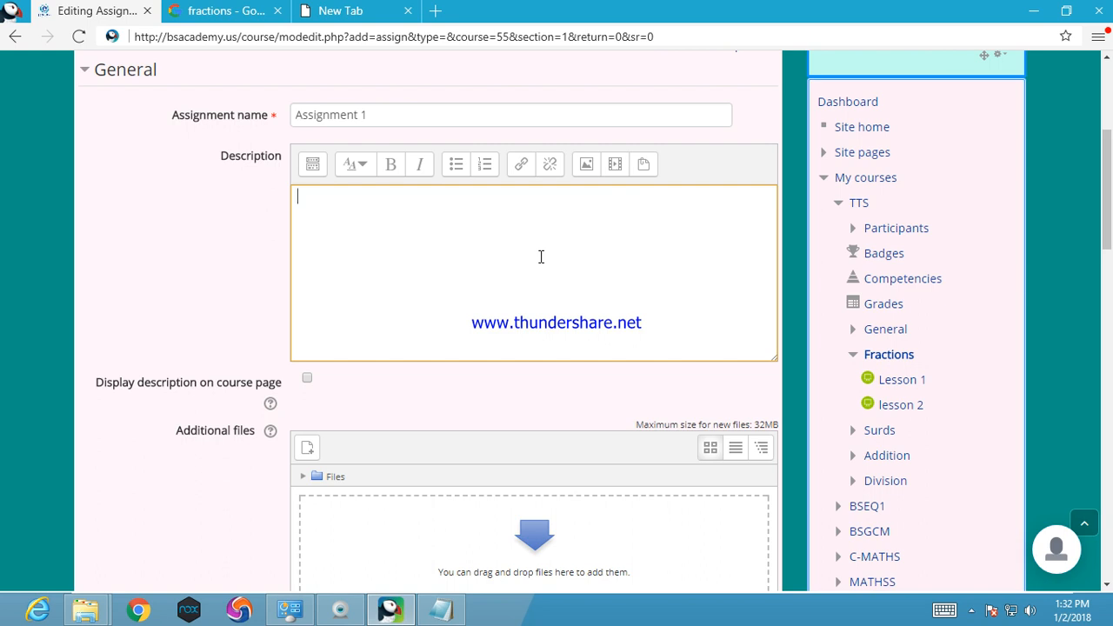
Step: Enter the description 'what is addition of fraction?' and move on to Availability
{"action": "type", "text": "what is"}
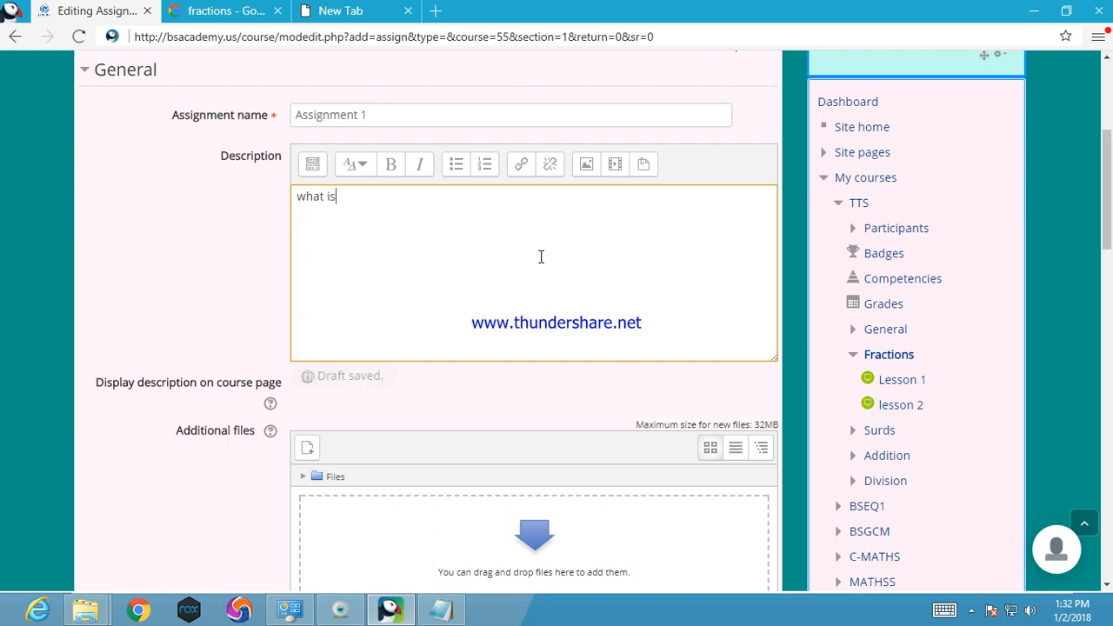
{"action": "type", "text": "addition of fra"}
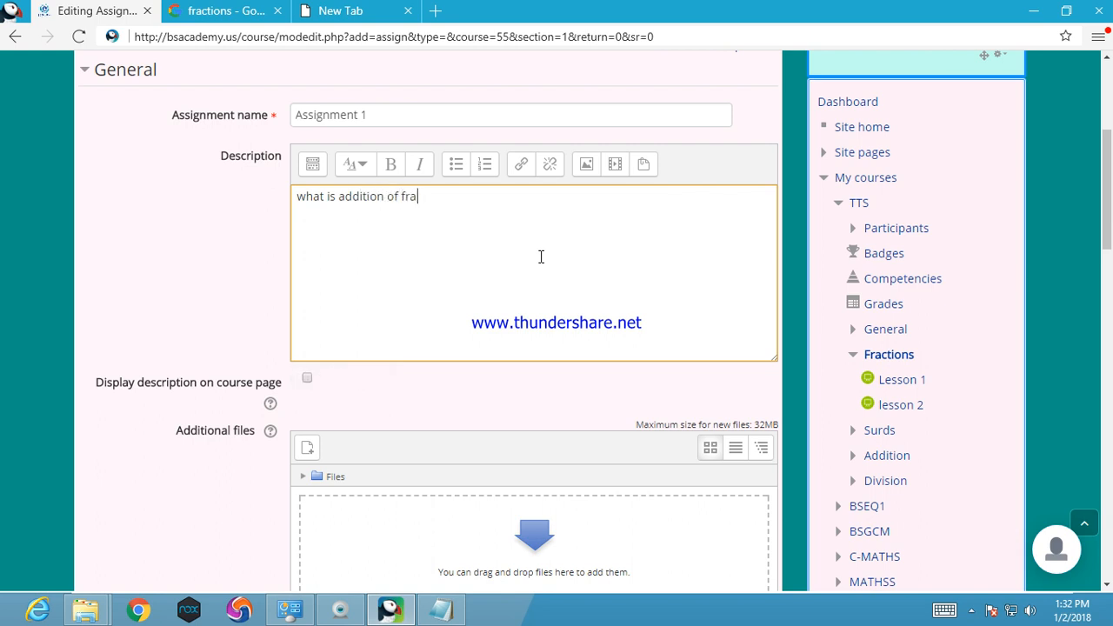
{"action": "type", "text": "ction."}
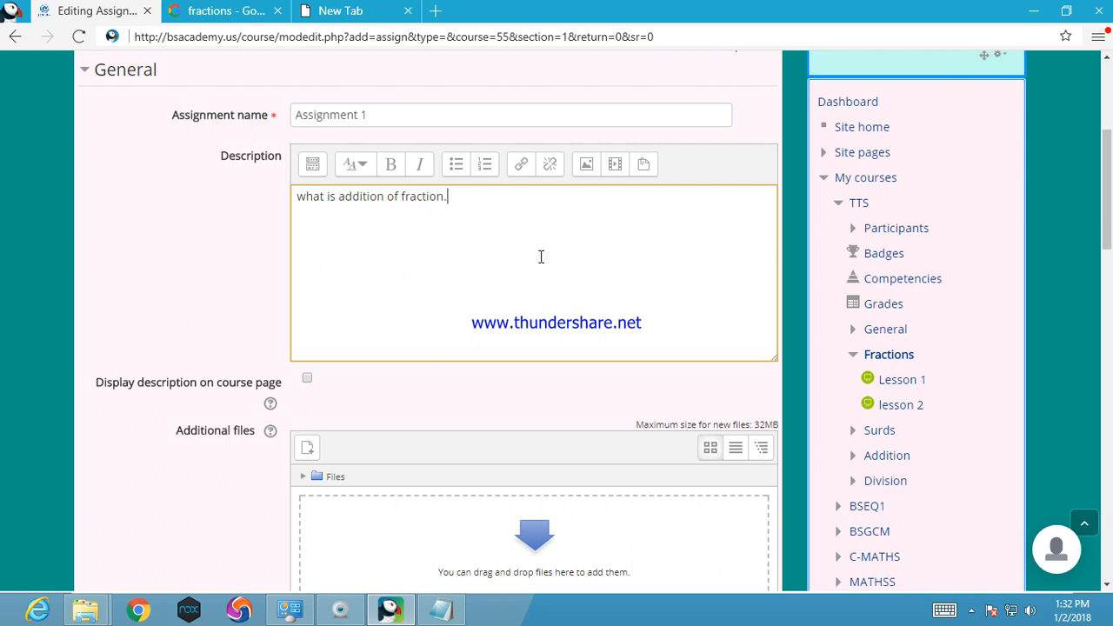
{"action": "key", "text": "Backspace"}
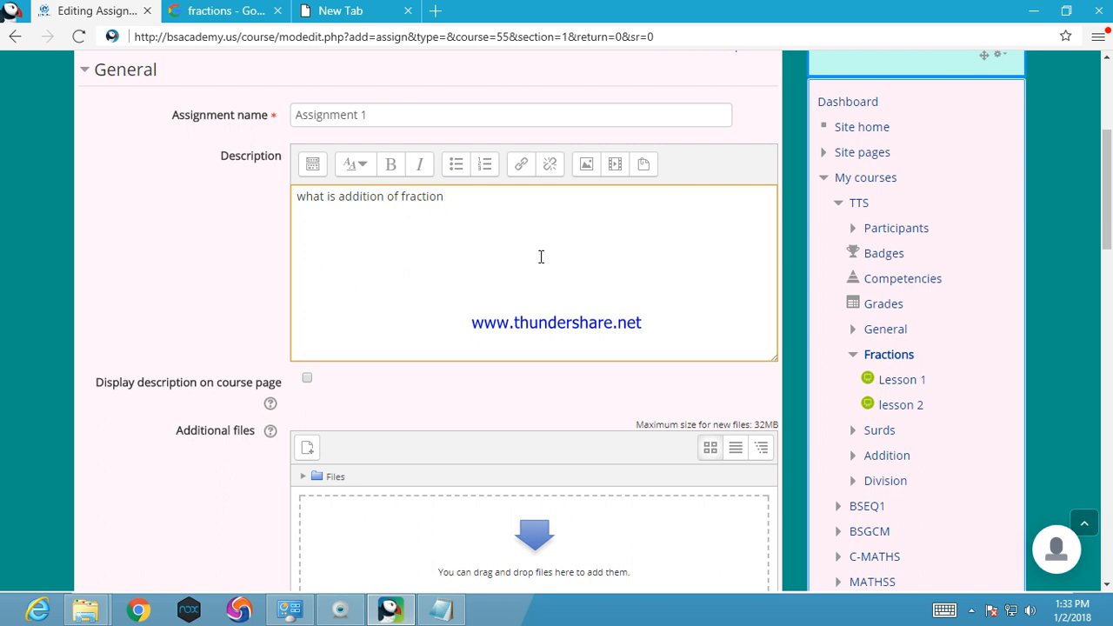
{"action": "type", "text": "?"}
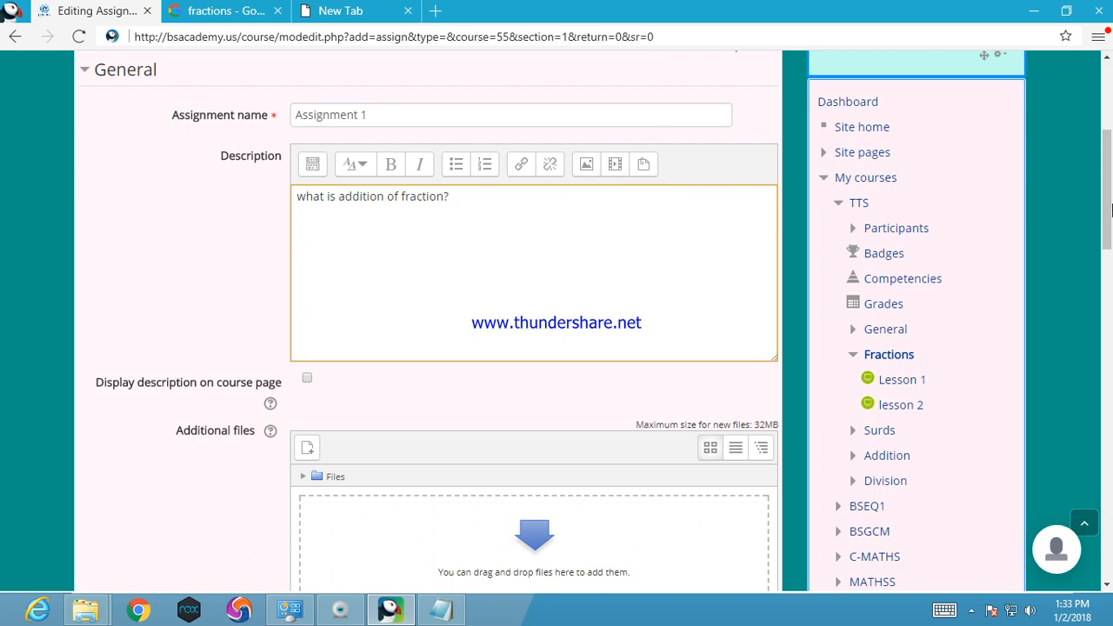
{"action": "scroll", "scroll_direction": "down", "scroll_amount": 3}
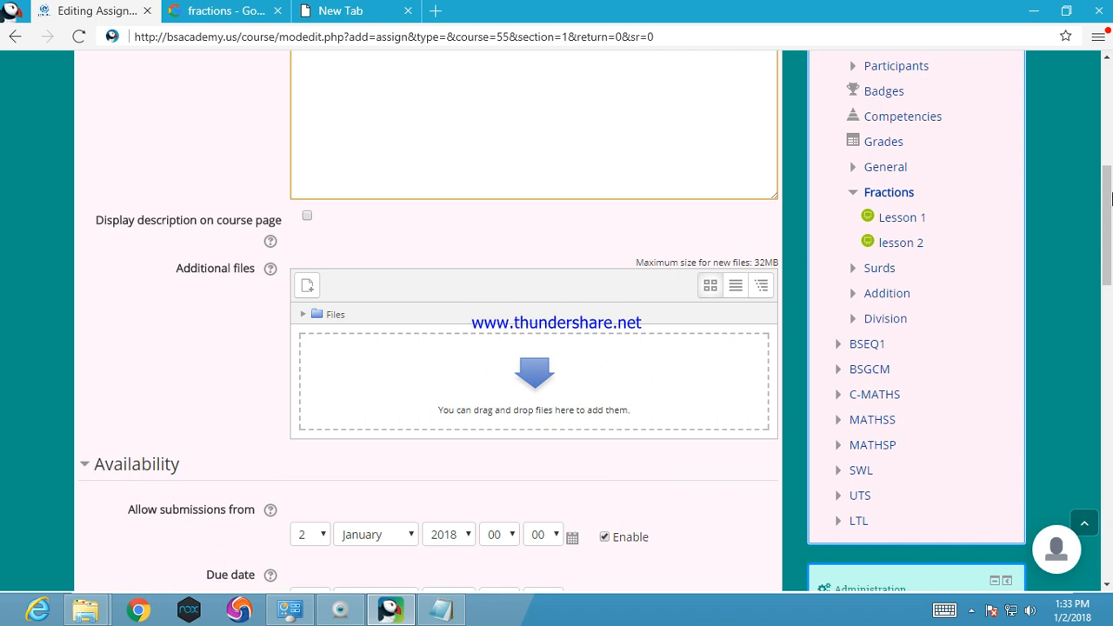
Step: Set the due date day to 5, keeping January 2018, and continue to Submission types
{"action": "scroll", "scroll_direction": "down", "scroll_amount": 3}
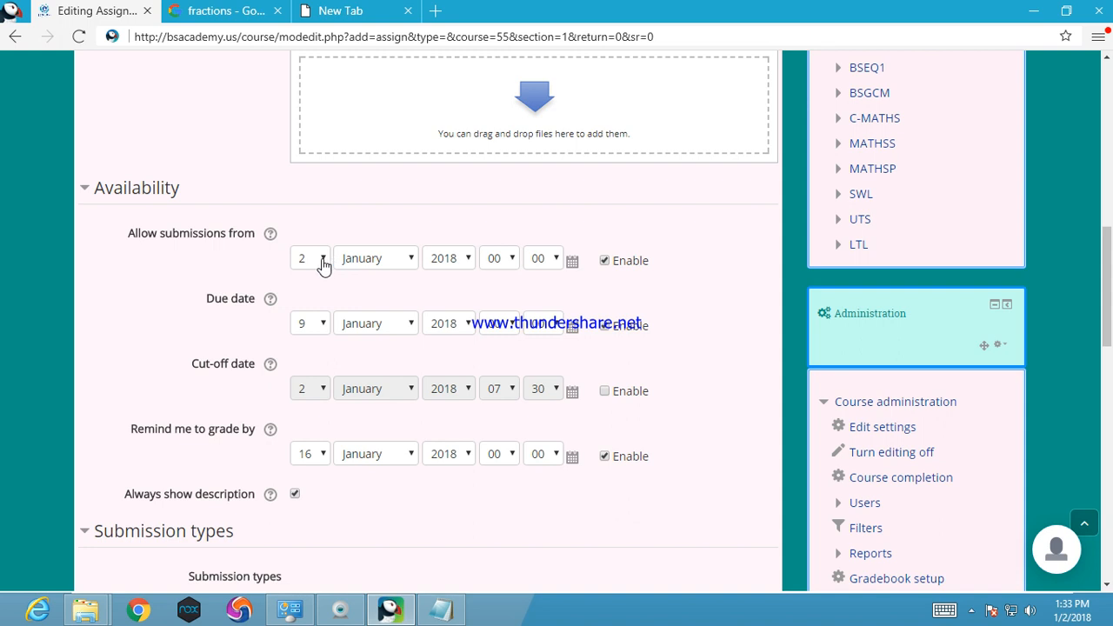
{"action": "mouse_move", "coordinate": [620, 287]}
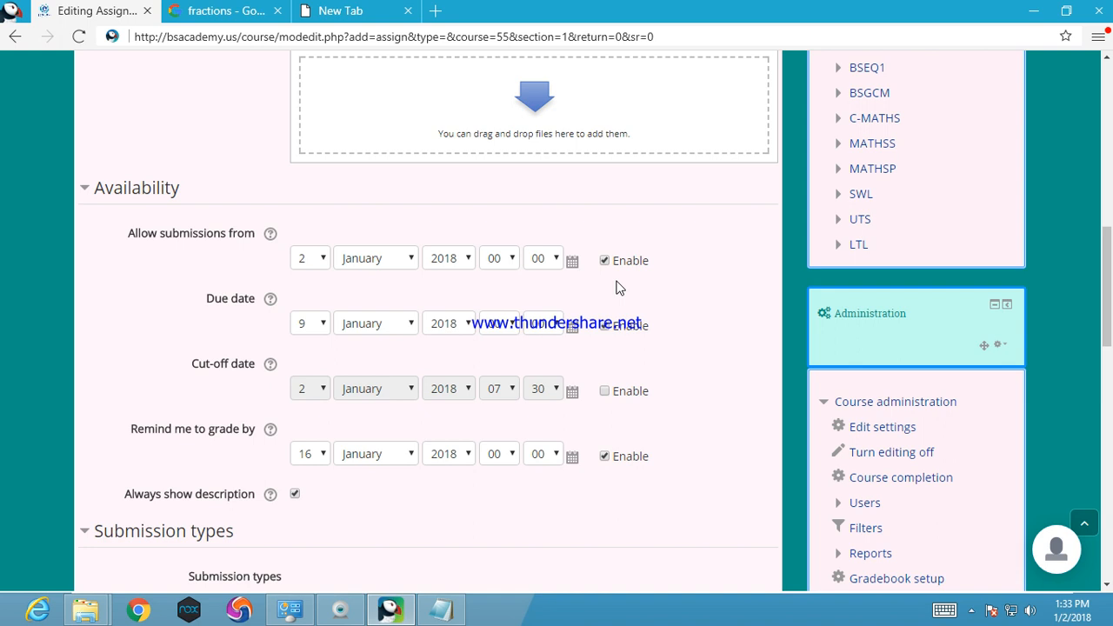
{"action": "mouse_move", "coordinate": [500, 287]}
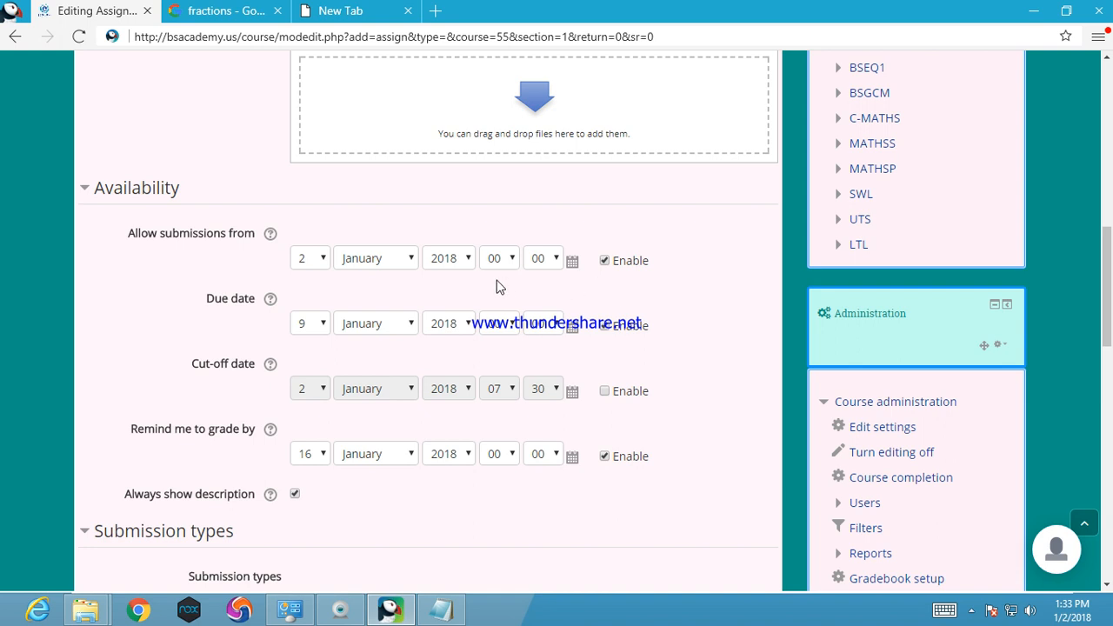
{"action": "mouse_move", "coordinate": [314, 328]}
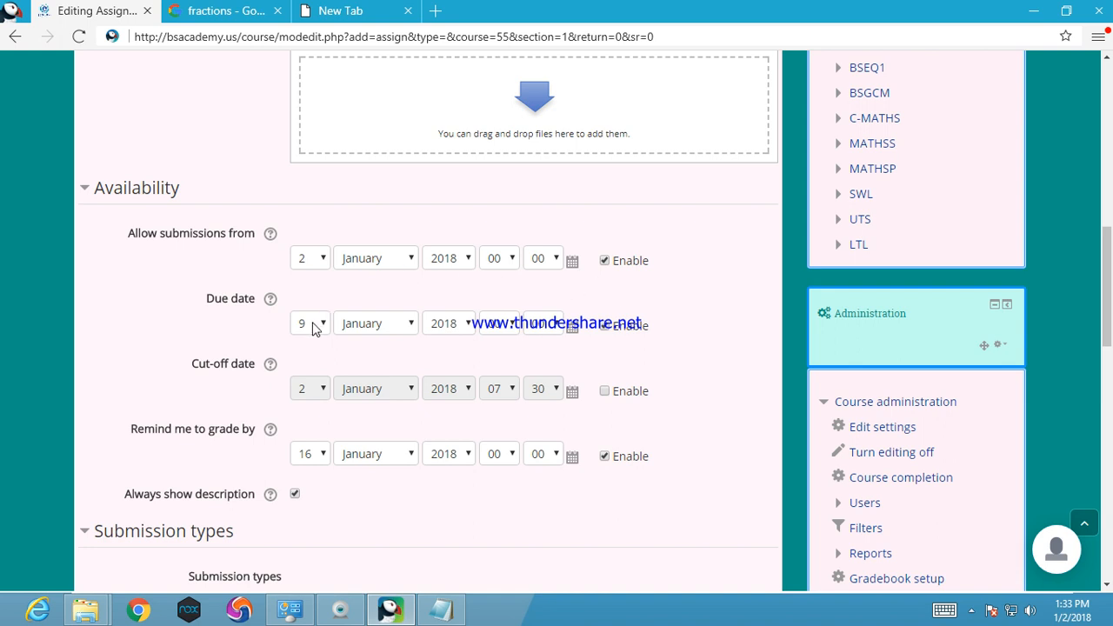
{"action": "left_click", "coordinate": [310, 322]}
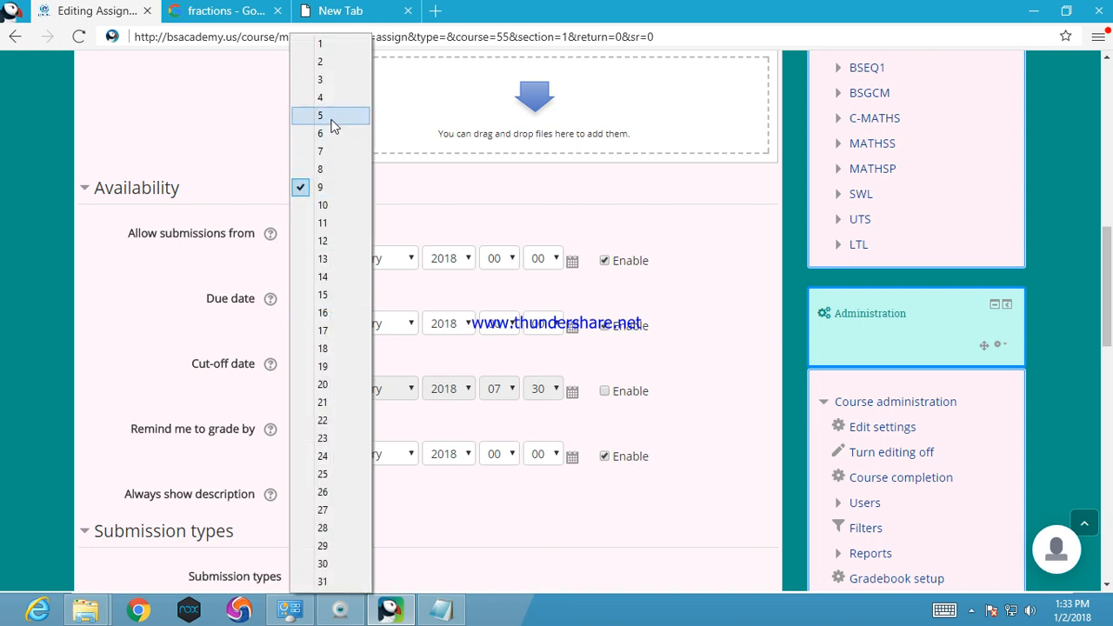
{"action": "left_click", "coordinate": [320, 115]}
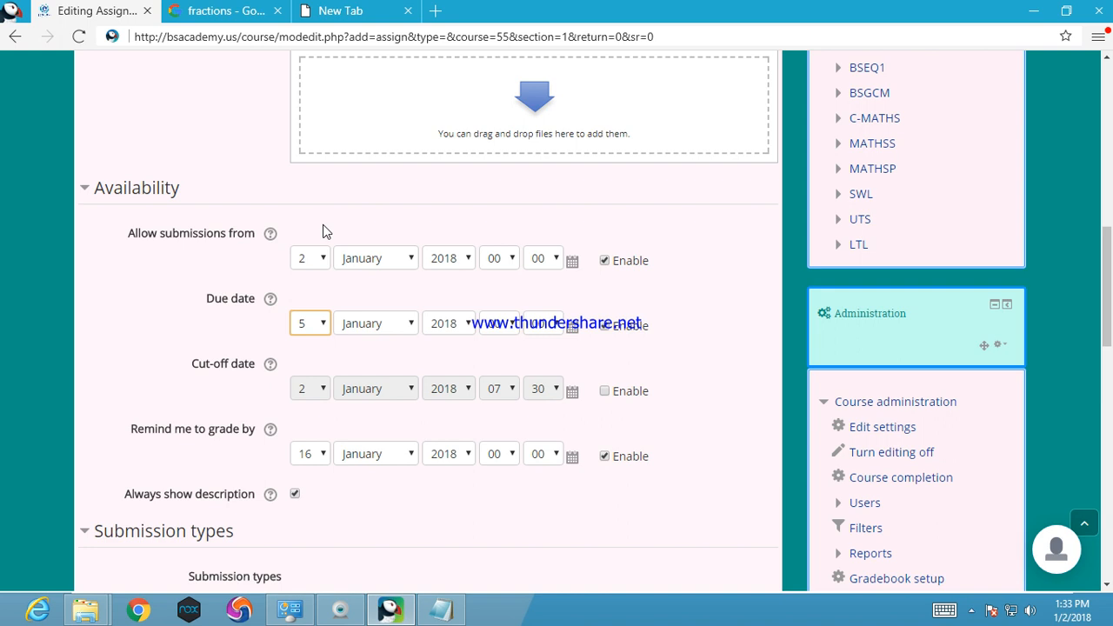
{"action": "mouse_move", "coordinate": [511, 342]}
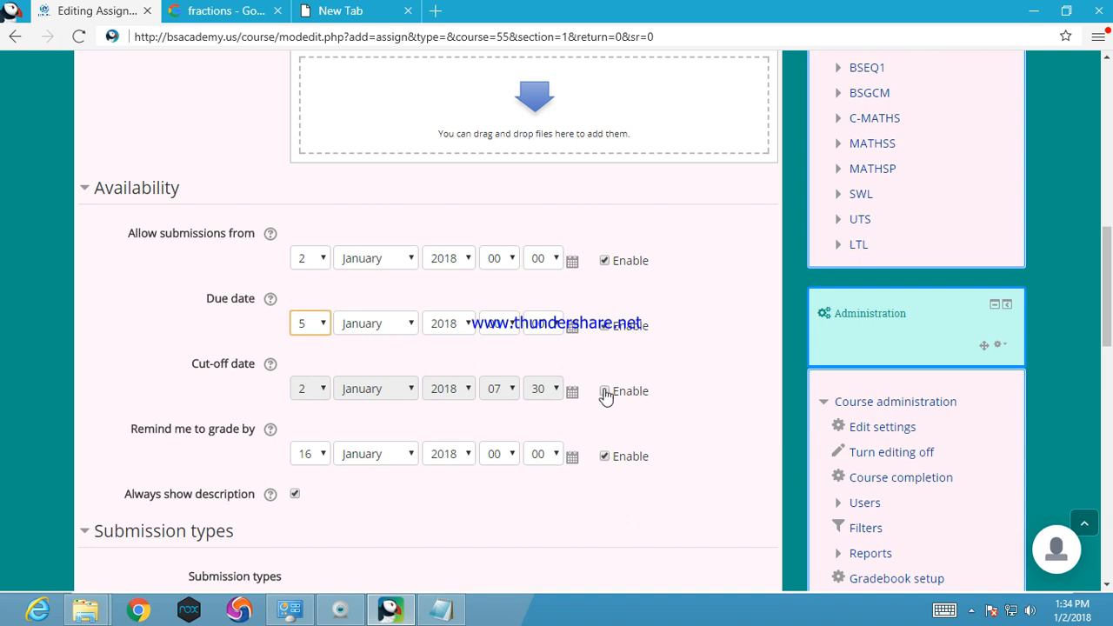
{"action": "left_click", "coordinate": [605, 391]}
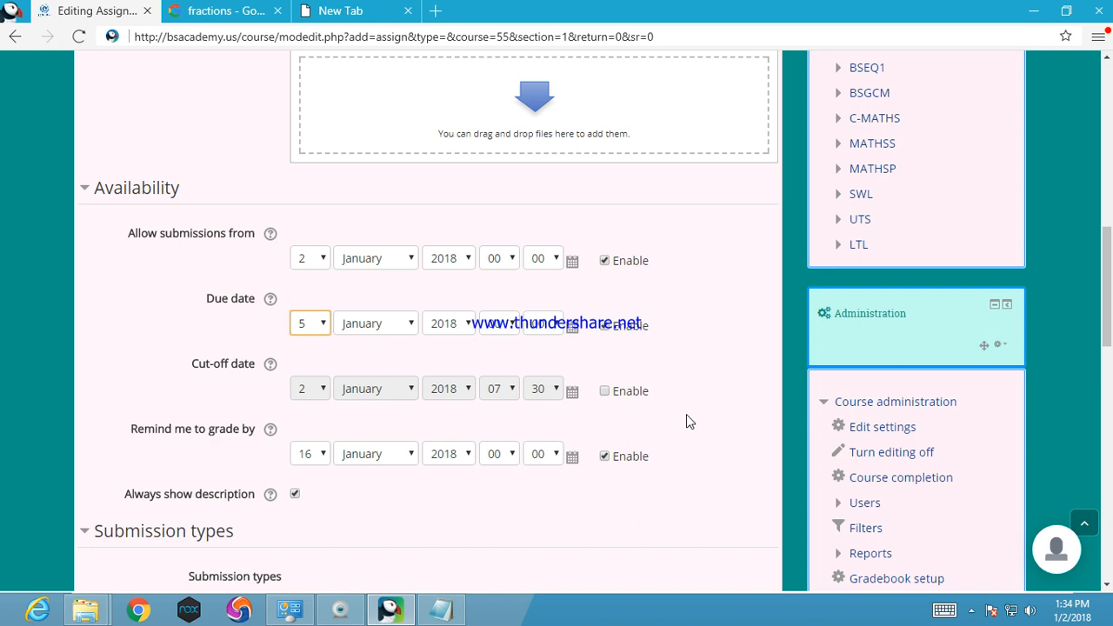
{"action": "mouse_move", "coordinate": [928, 297]}
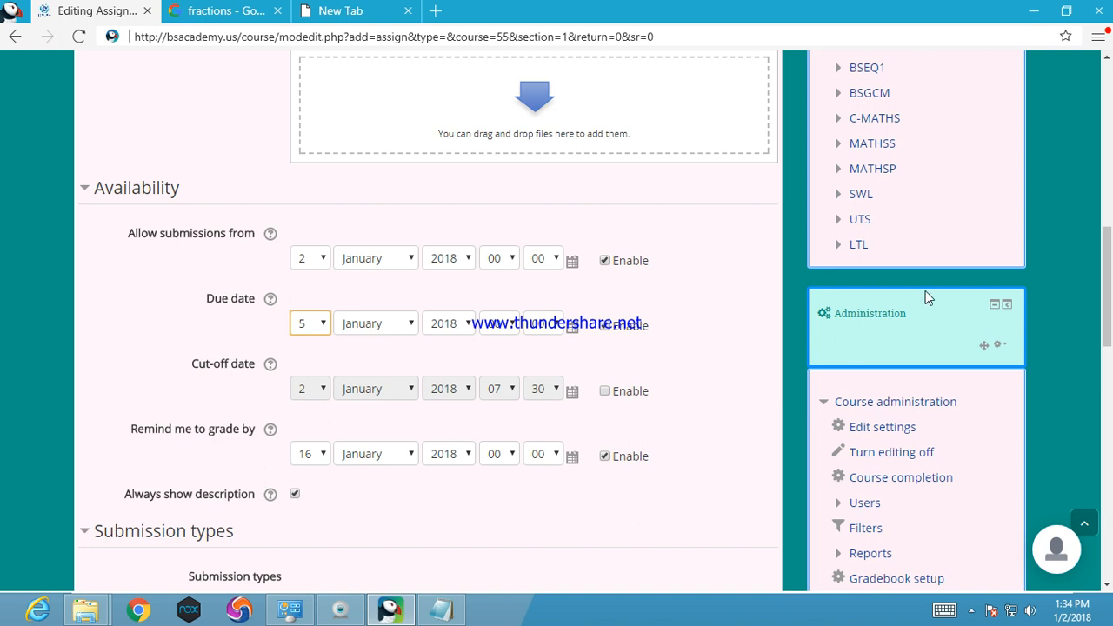
{"action": "scroll", "scroll_direction": "down", "scroll_amount": 3}
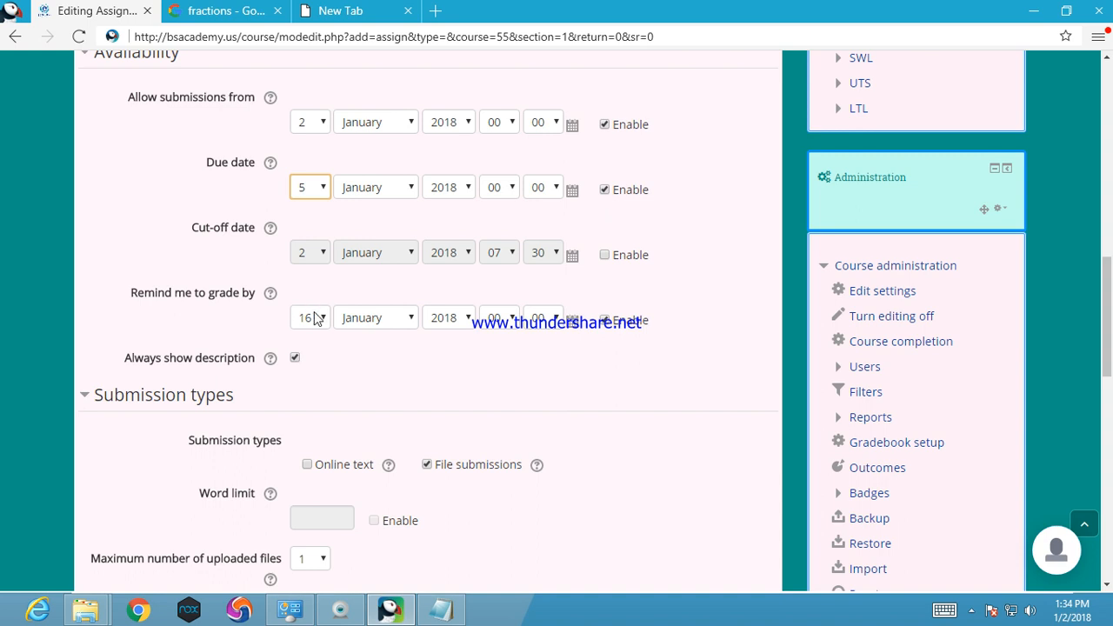
{"action": "mouse_move", "coordinate": [406, 297]}
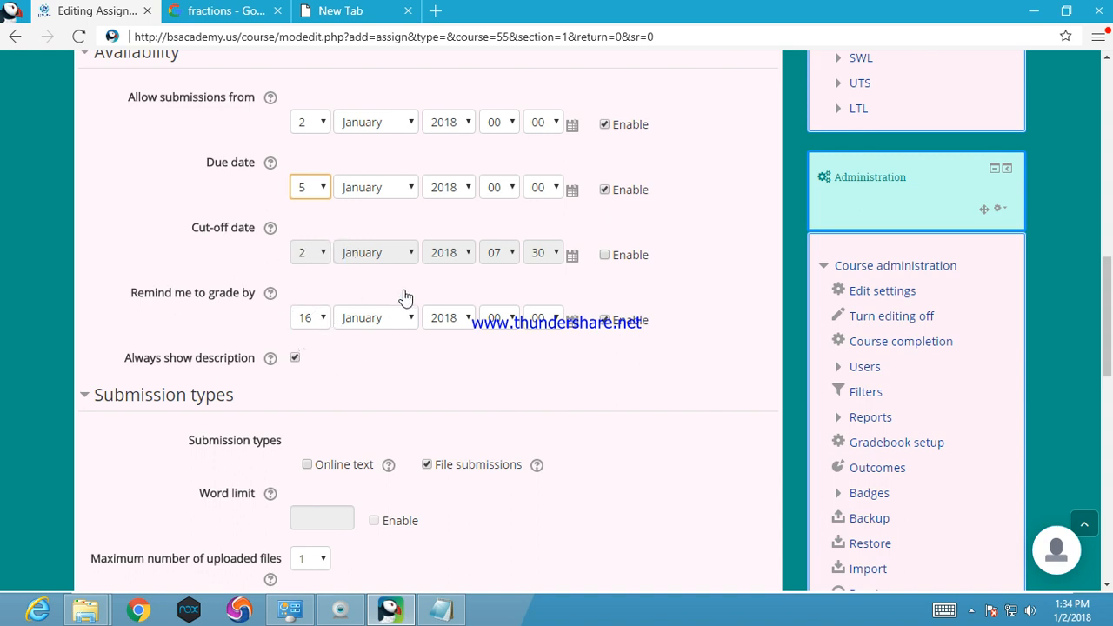
{"action": "mouse_move", "coordinate": [476, 369]}
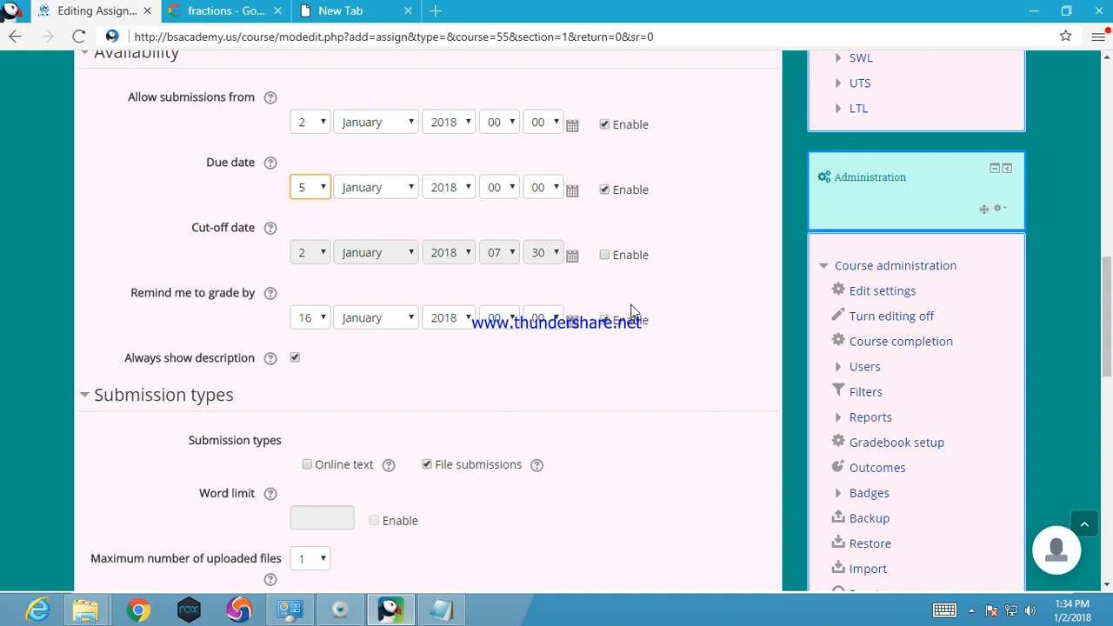
{"action": "scroll", "scroll_direction": "down", "scroll_amount": 3}
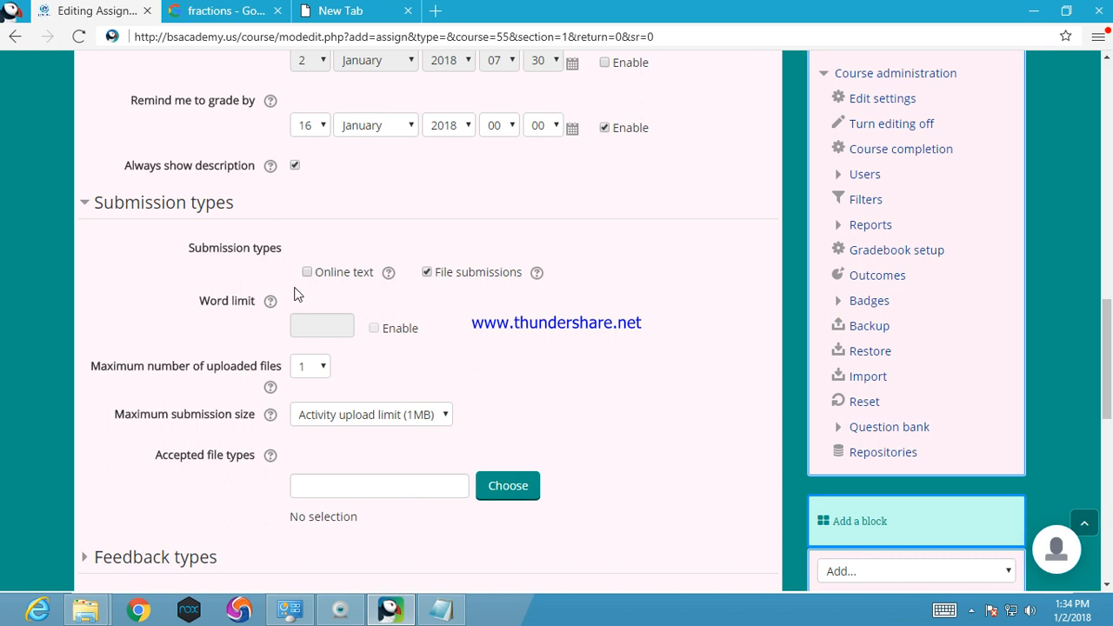
Step: Enable Online text submissions and allow a maximum of 4 uploaded files
{"action": "left_click", "coordinate": [307, 272]}
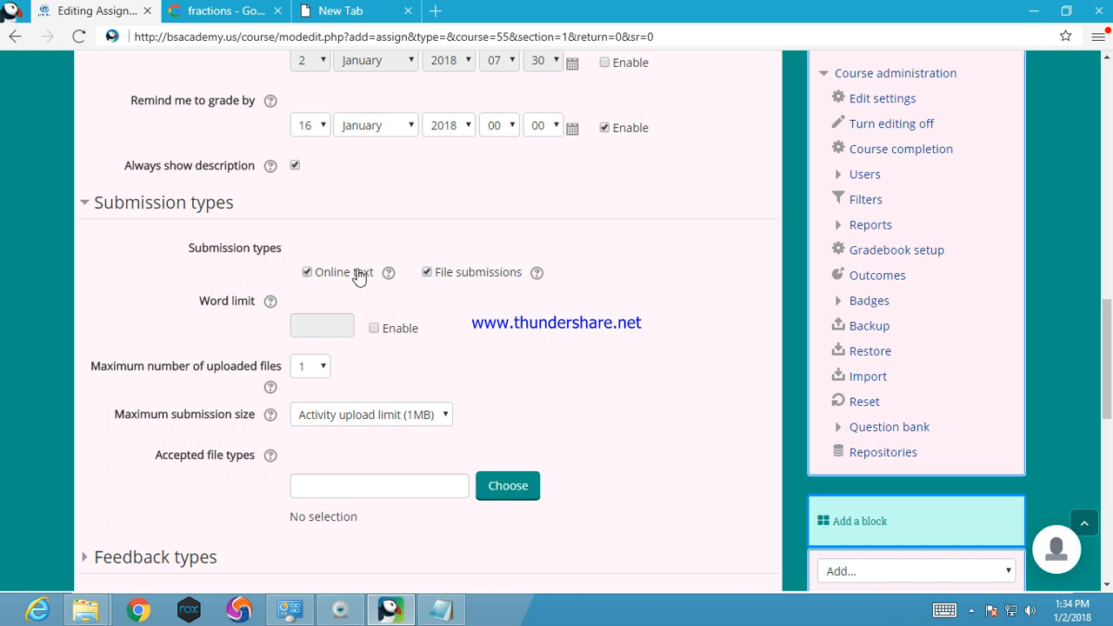
{"action": "mouse_move", "coordinate": [389, 250]}
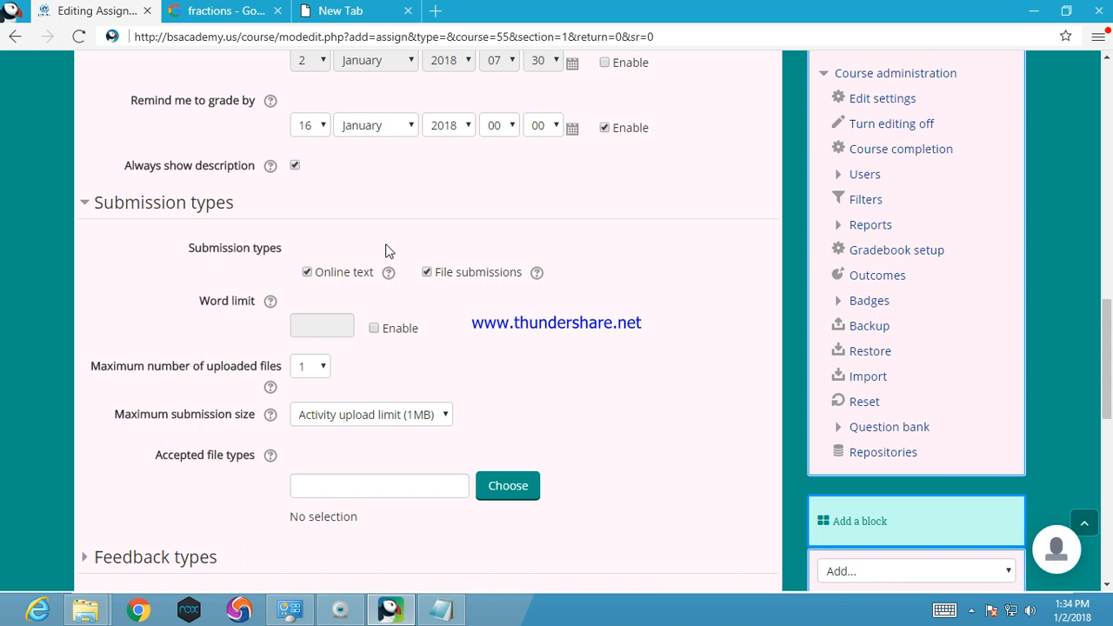
{"action": "mouse_move", "coordinate": [513, 380]}
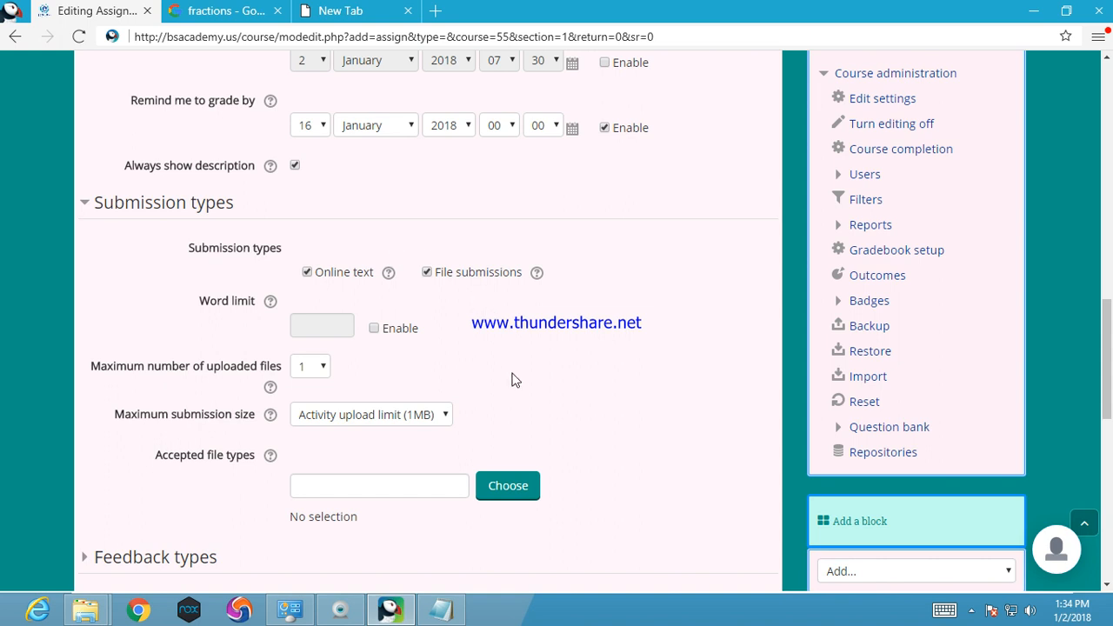
{"action": "mouse_move", "coordinate": [306, 390]}
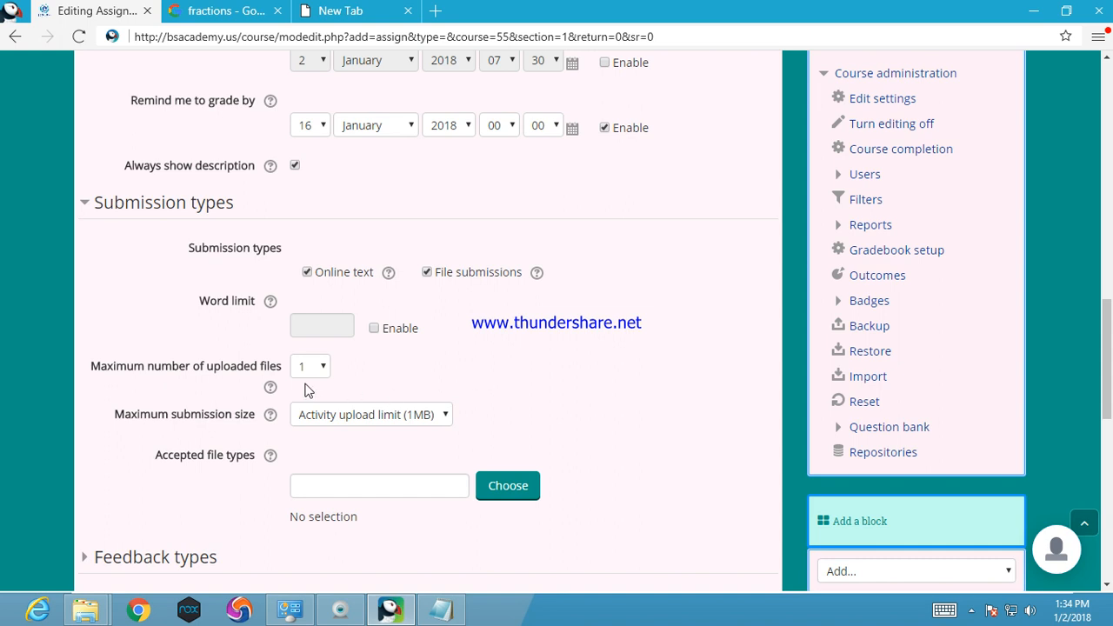
{"action": "left_click", "coordinate": [310, 365]}
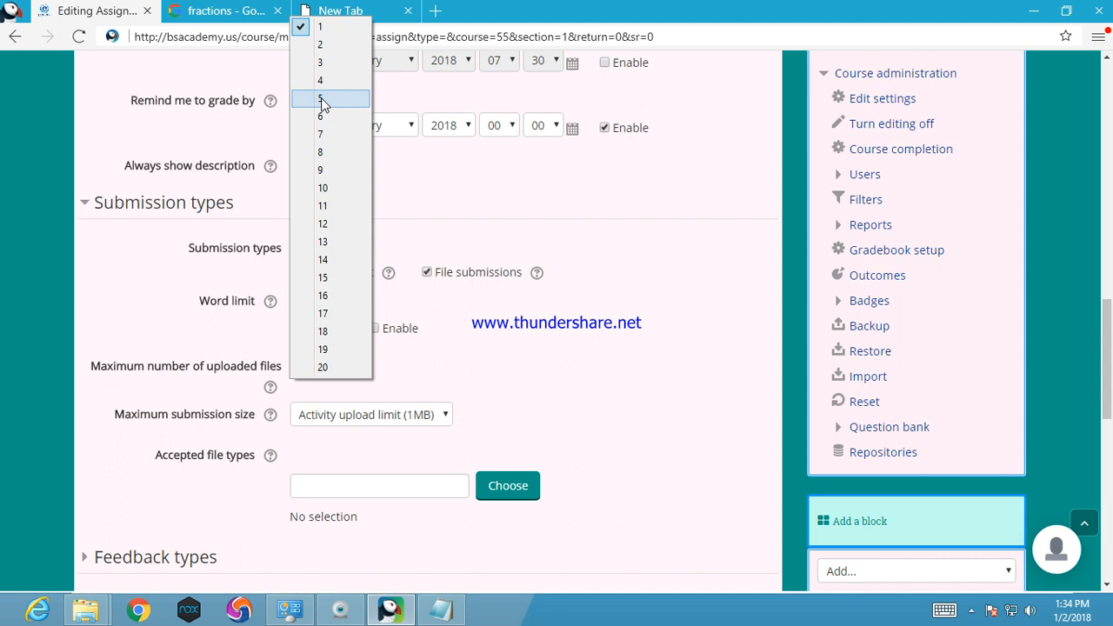
{"action": "mouse_move", "coordinate": [320, 80]}
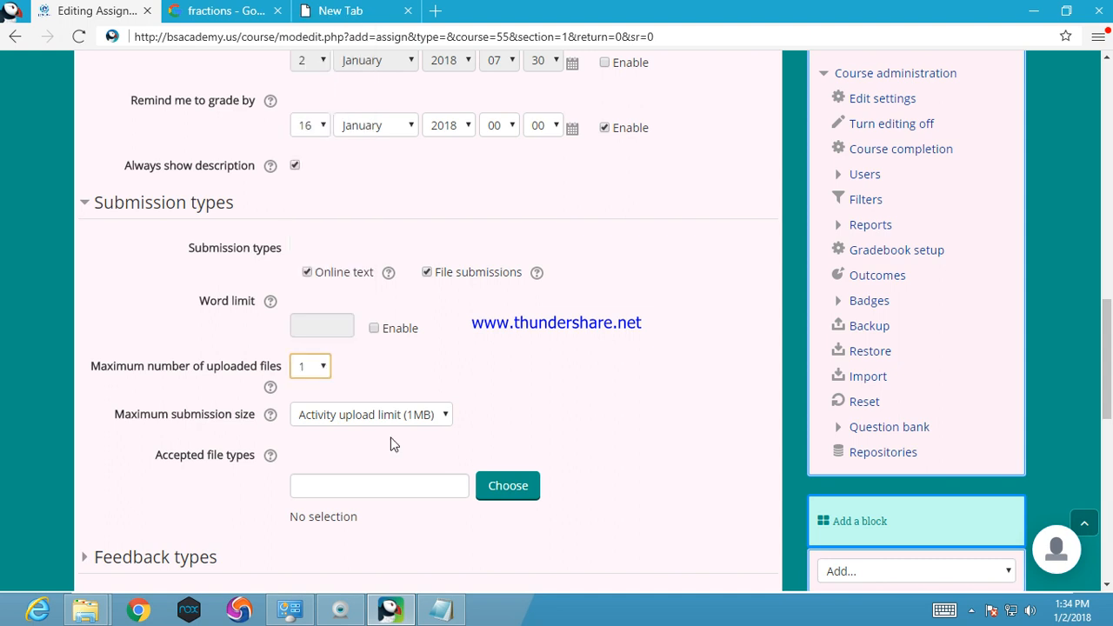
{"action": "left_click", "coordinate": [371, 414]}
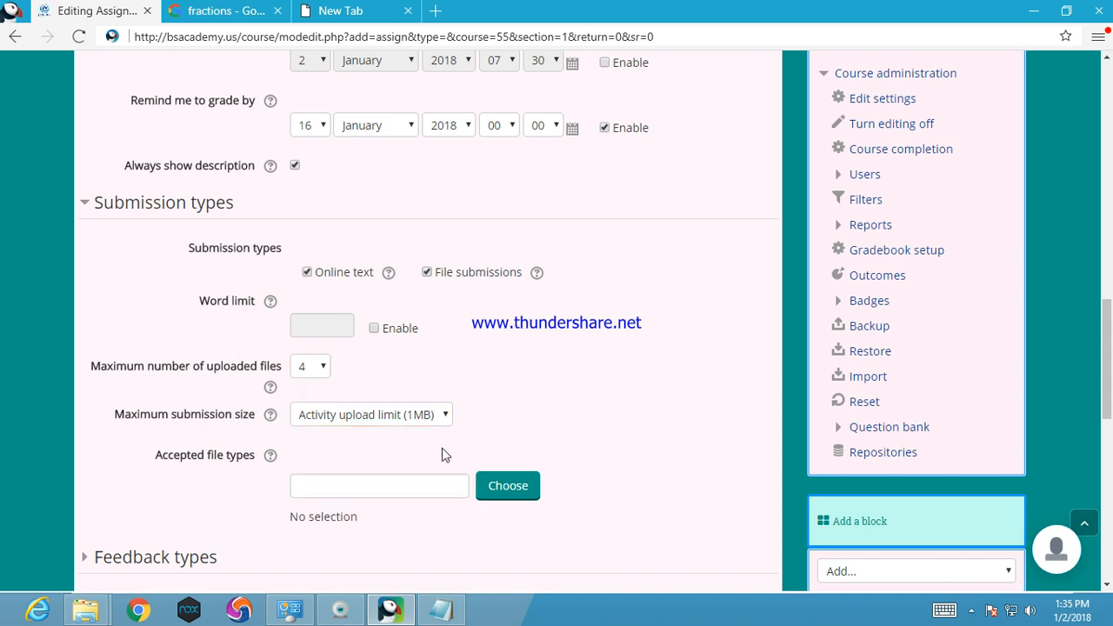
{"action": "left_click", "coordinate": [378, 485]}
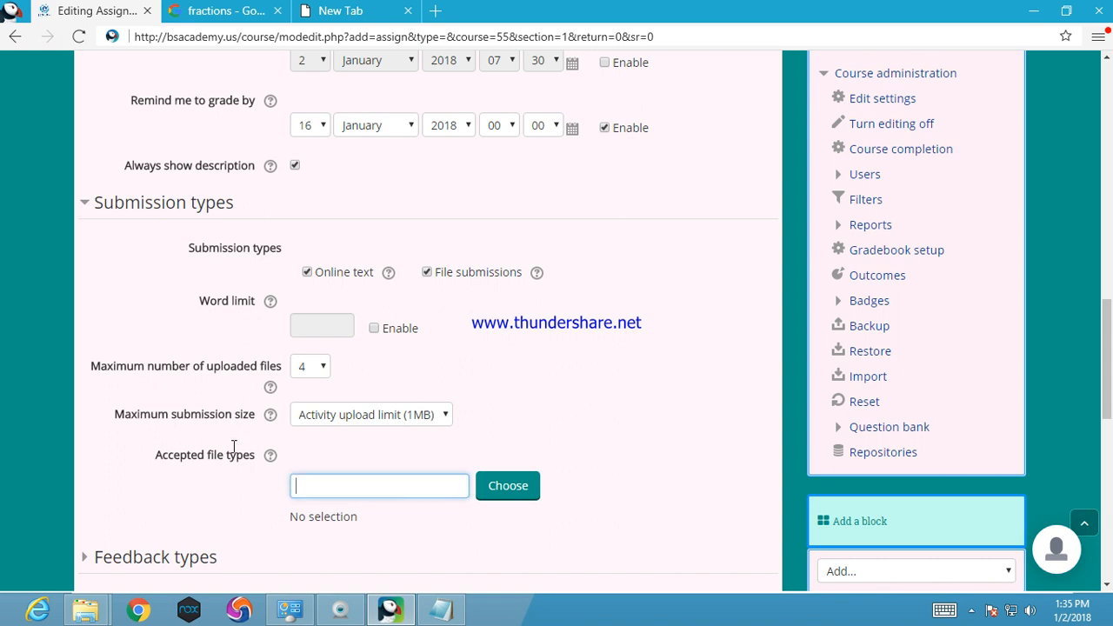
{"action": "mouse_move", "coordinate": [534, 487]}
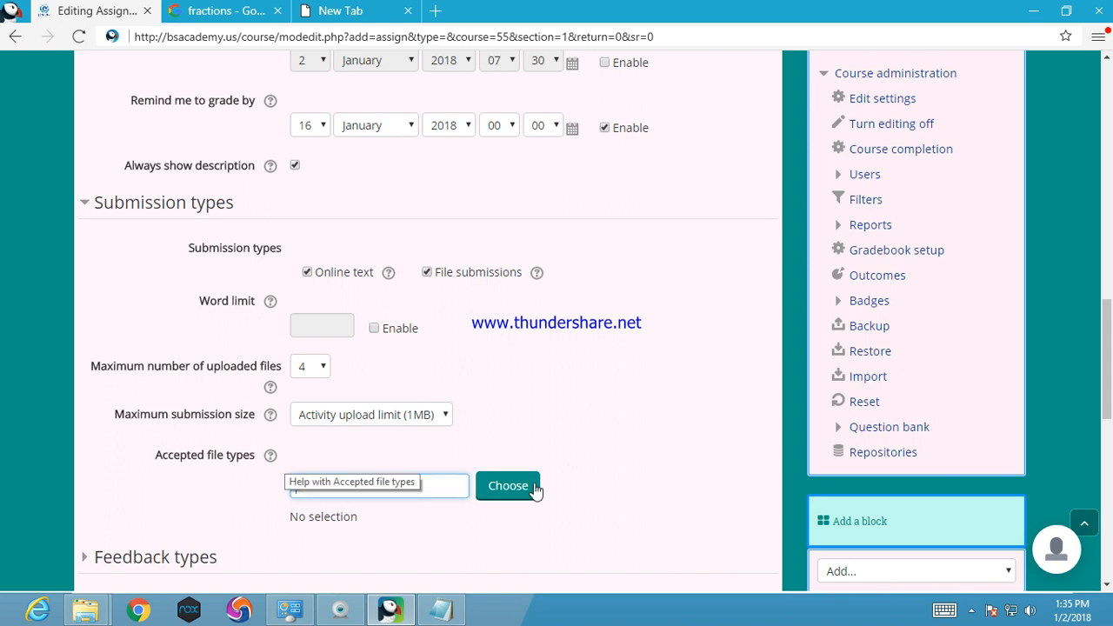
{"action": "scroll", "scroll_direction": "down", "scroll_amount": 3}
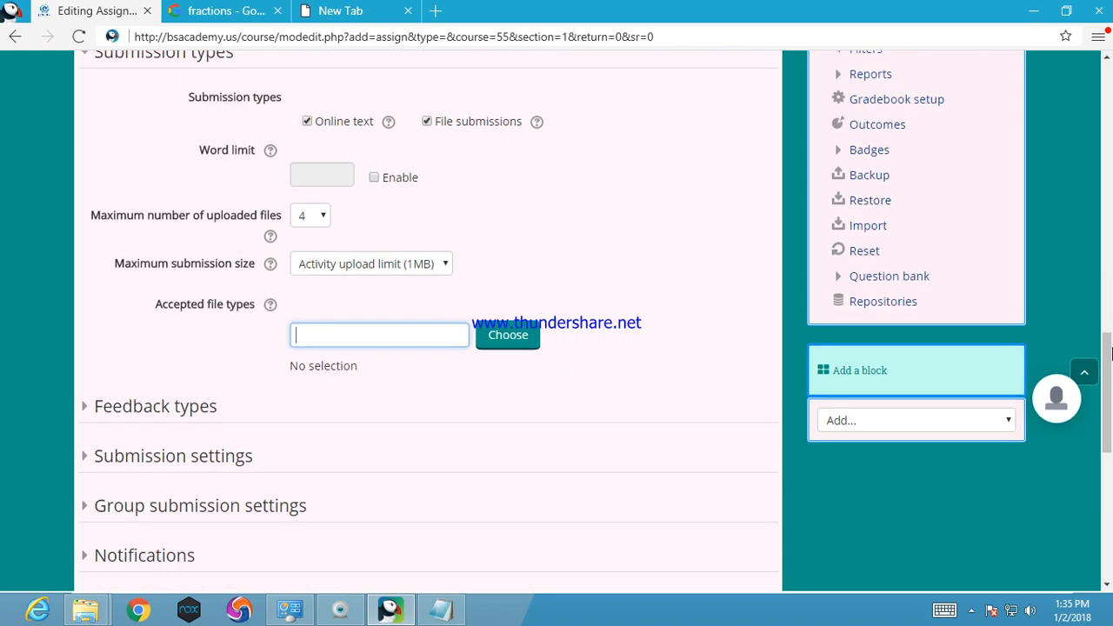
Step: Expand the Submission settings section of the assignment form
{"action": "scroll", "scroll_direction": "down", "scroll_amount": 3}
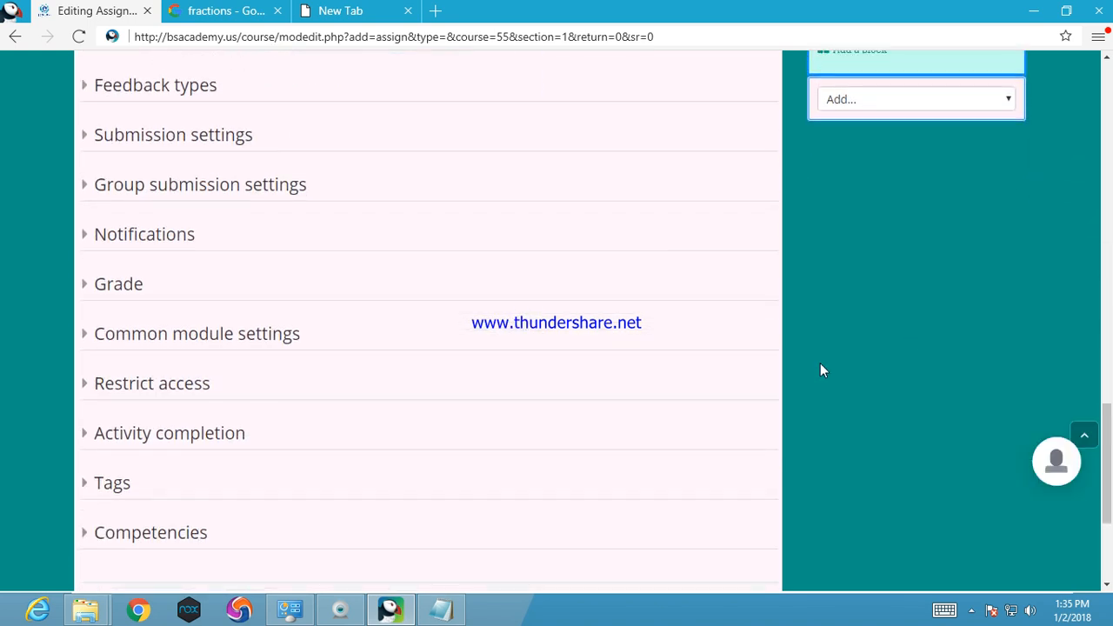
{"action": "left_click", "coordinate": [173, 133]}
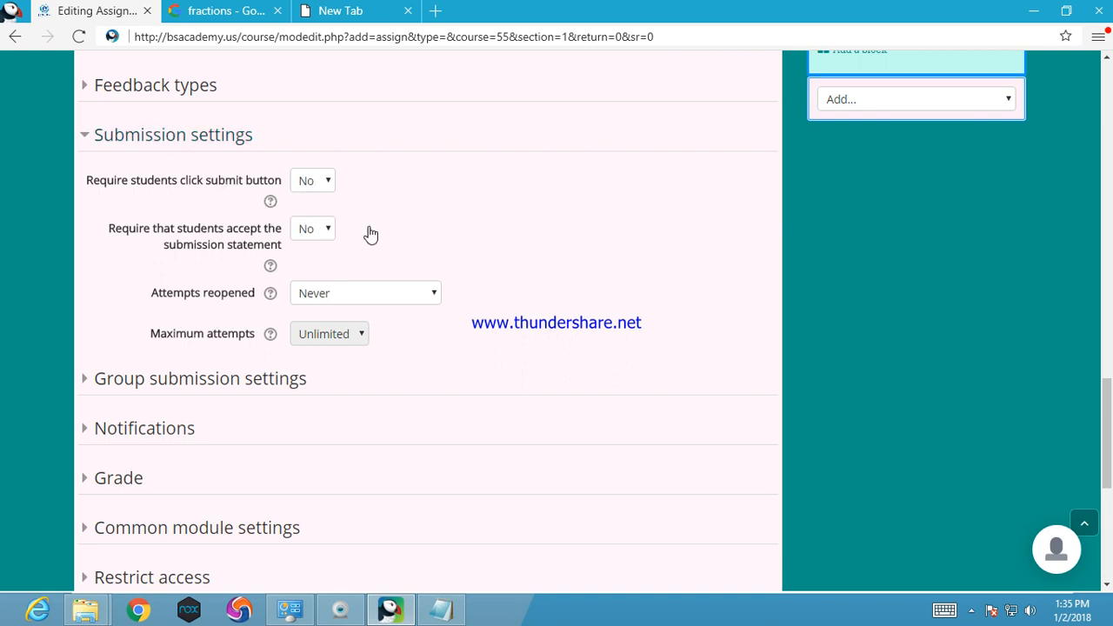
{"action": "mouse_move", "coordinate": [330, 237]}
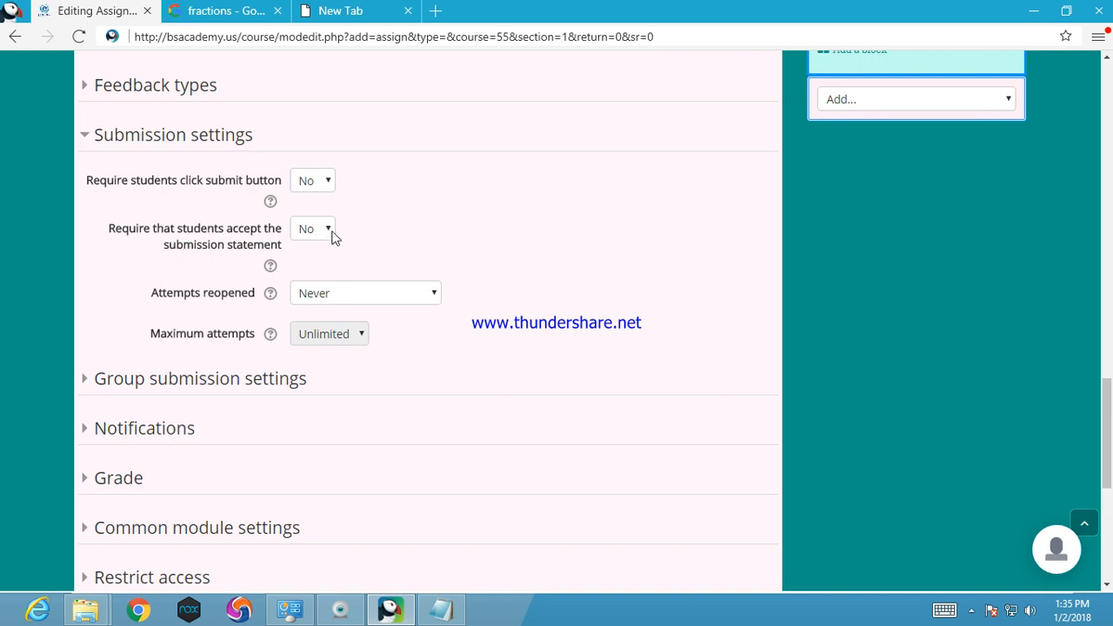
{"action": "mouse_move", "coordinate": [271, 322]}
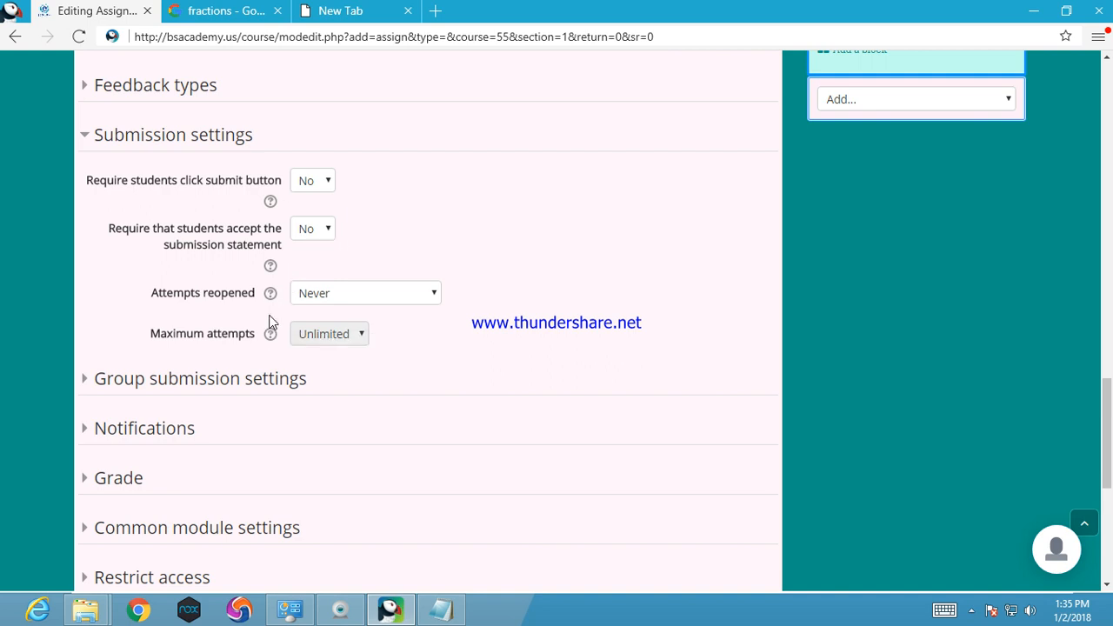
{"action": "mouse_move", "coordinate": [270, 293]}
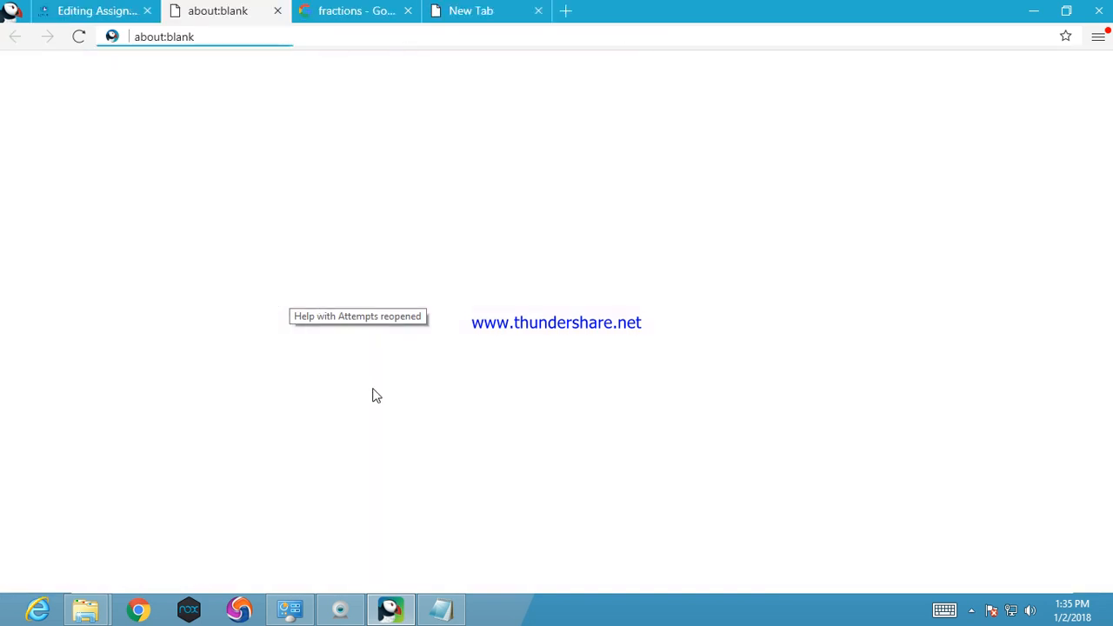
{"action": "left_click", "coordinate": [356, 315]}
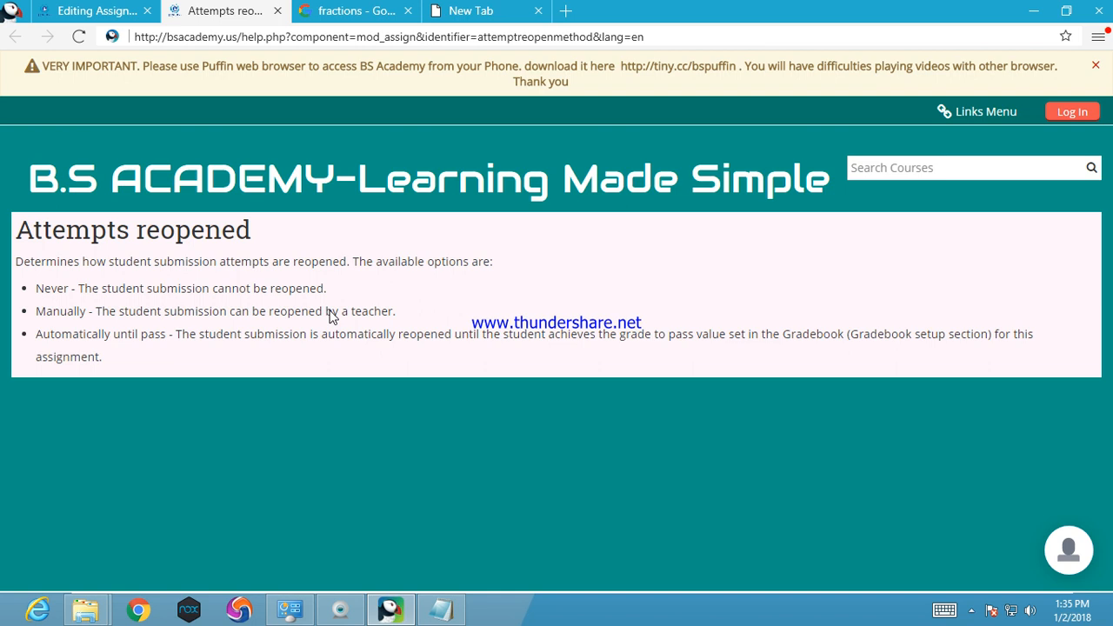
{"action": "mouse_move", "coordinate": [198, 280]}
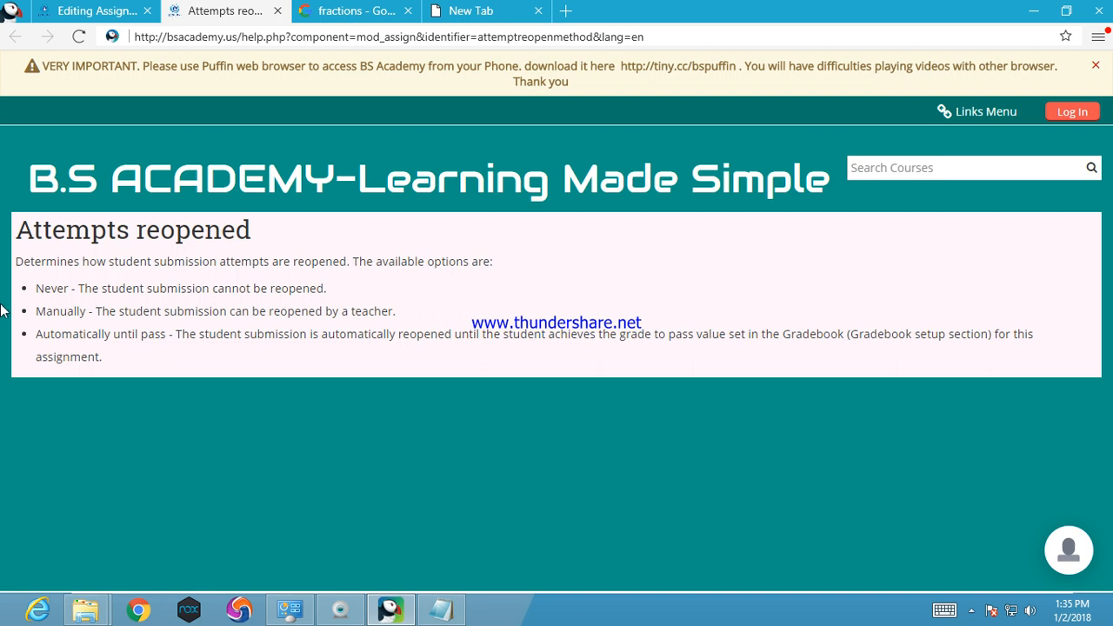
{"action": "mouse_move", "coordinate": [173, 404]}
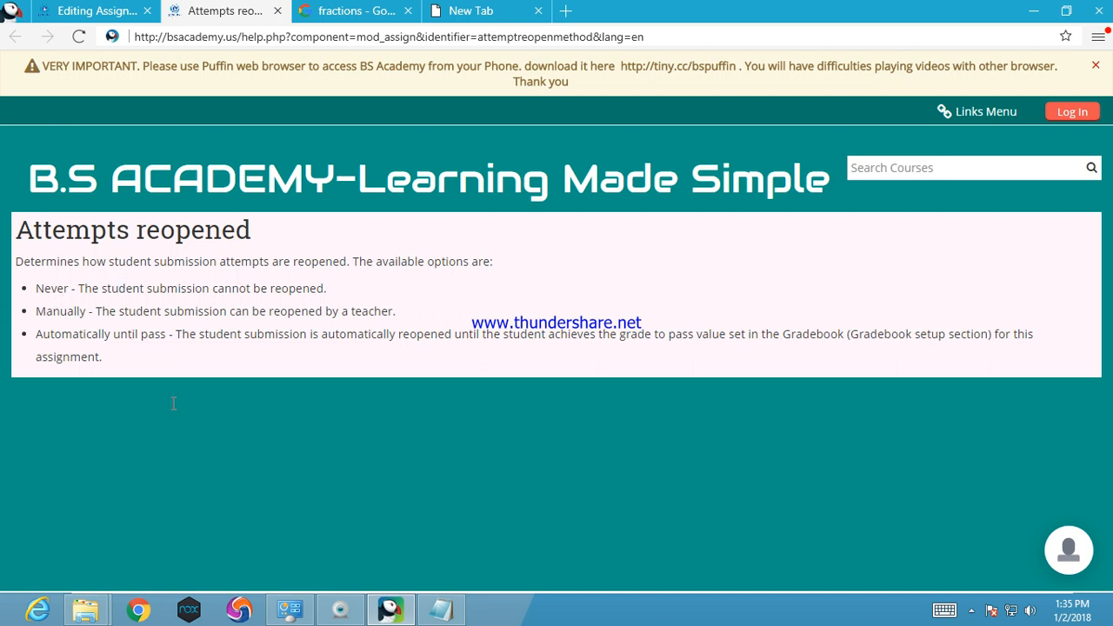
{"action": "mouse_move", "coordinate": [415, 299]}
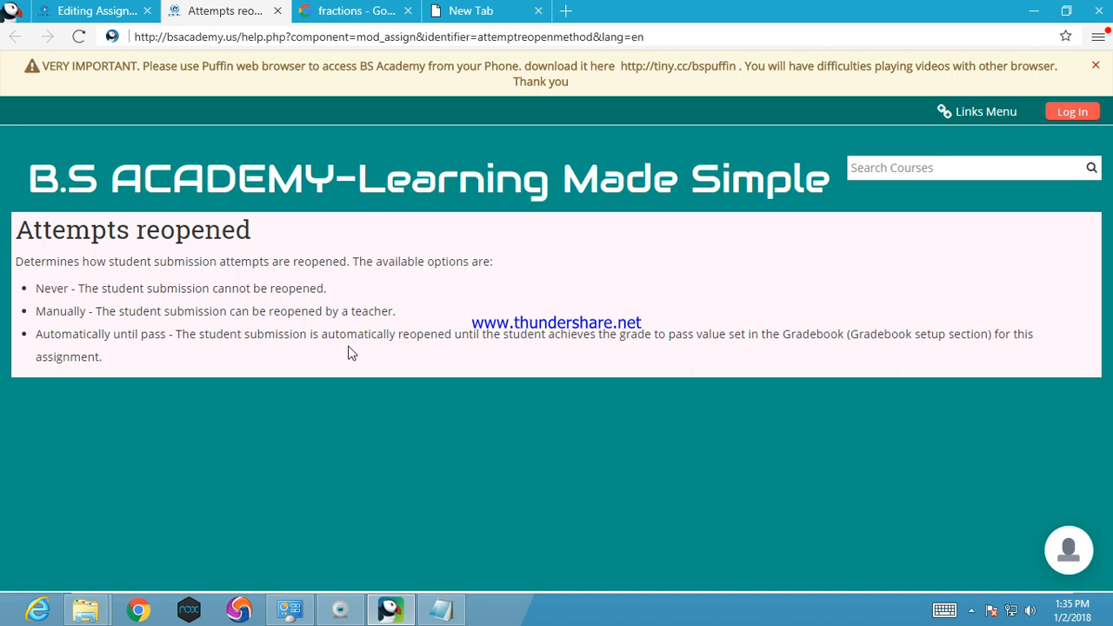
{"action": "mouse_move", "coordinate": [672, 341]}
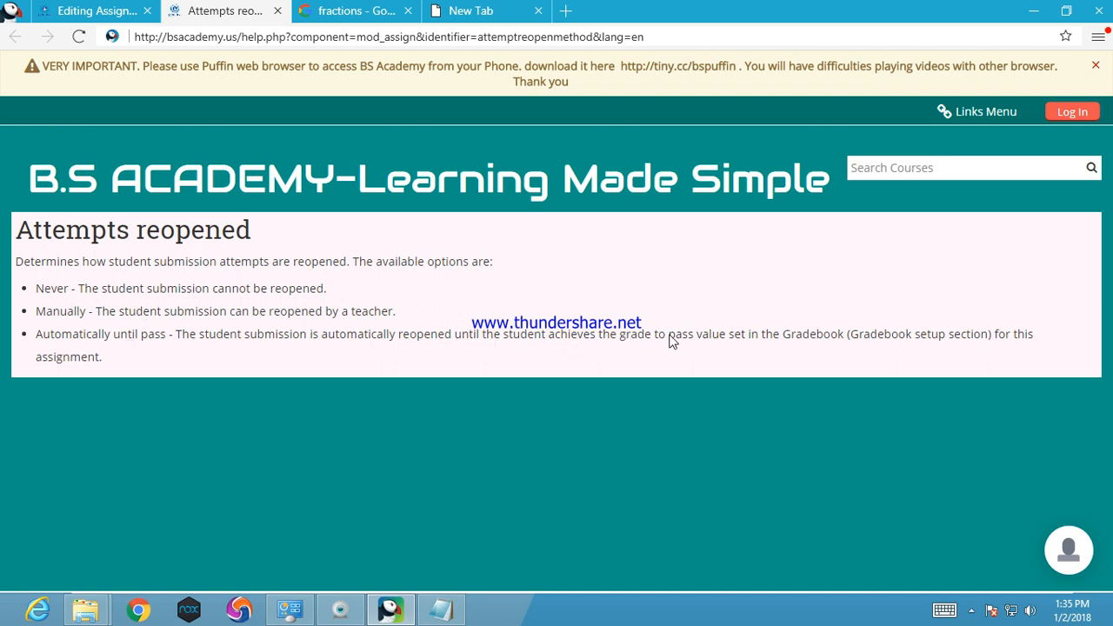
{"action": "mouse_move", "coordinate": [465, 307]}
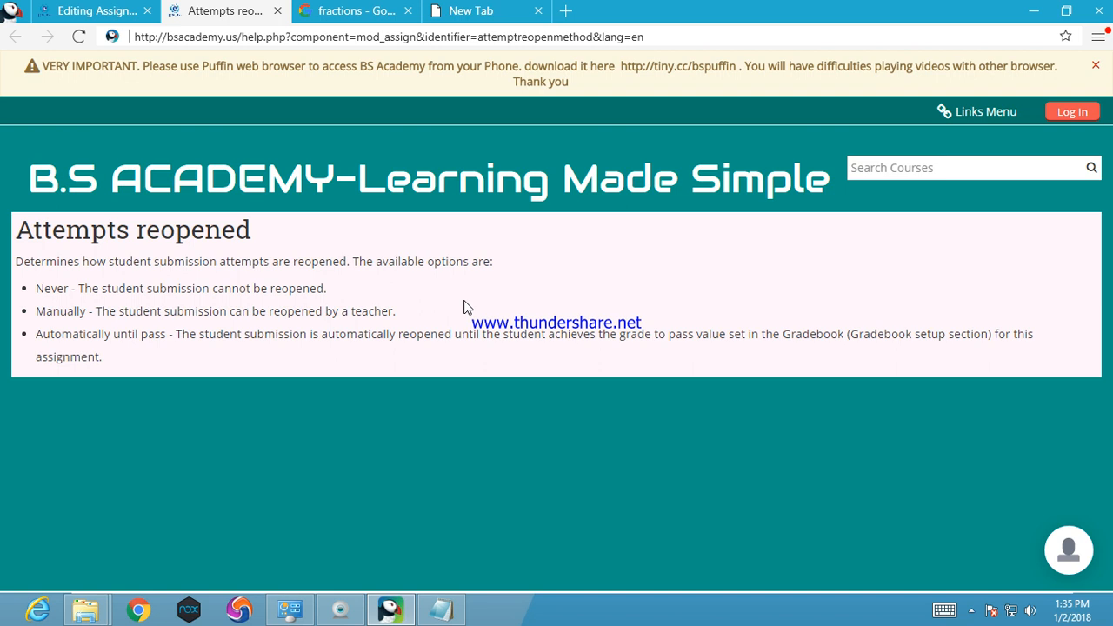
{"action": "mouse_move", "coordinate": [171, 361]}
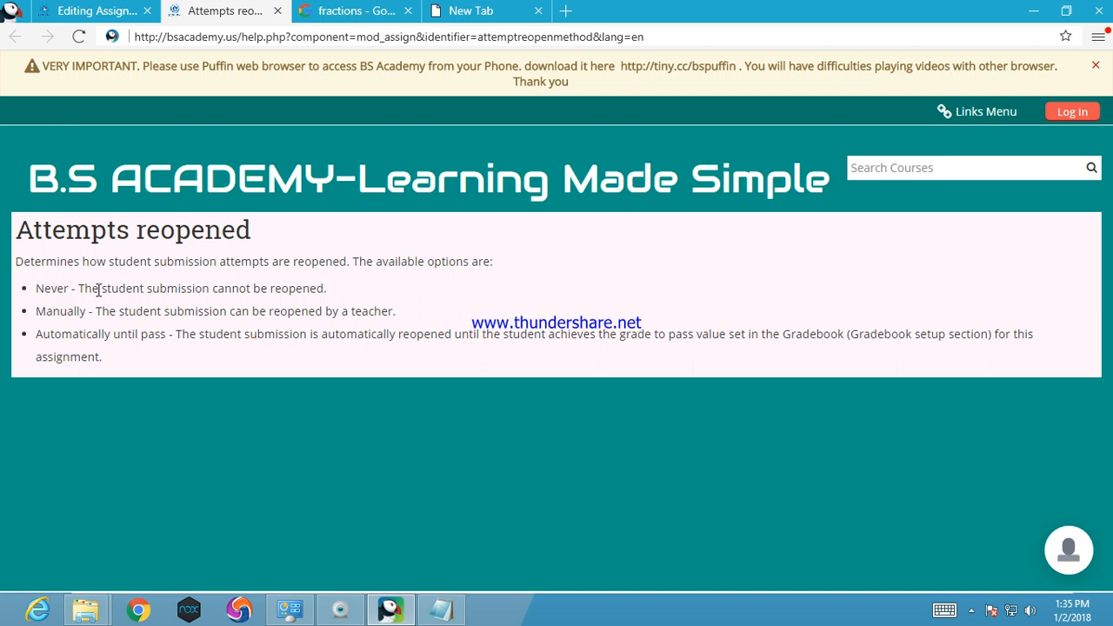
{"action": "mouse_move", "coordinate": [67, 316]}
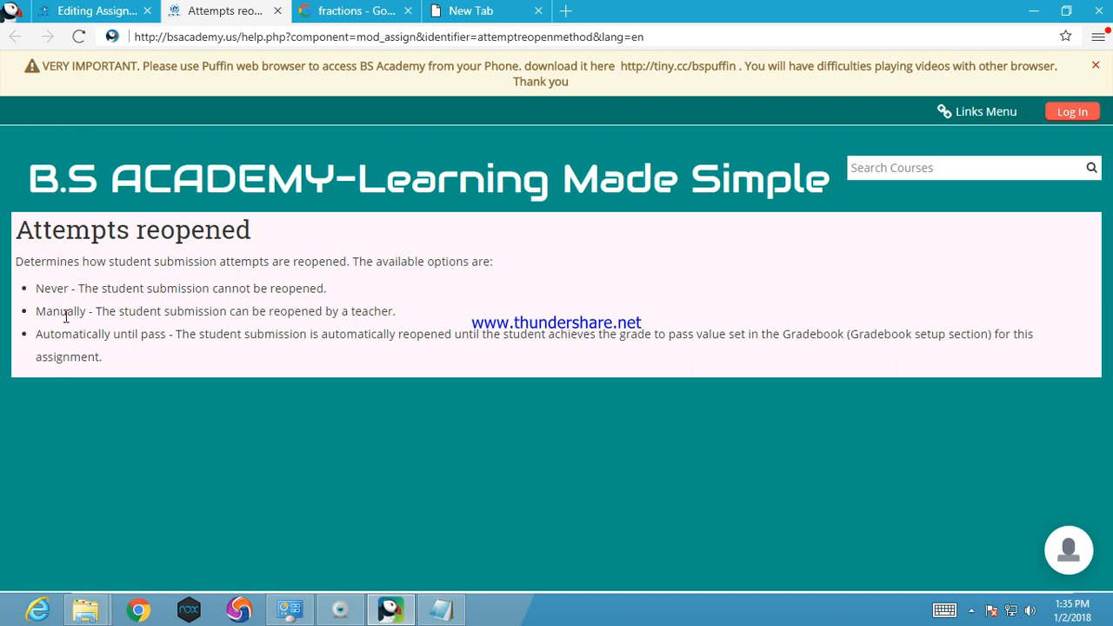
{"action": "mouse_move", "coordinate": [93, 312]}
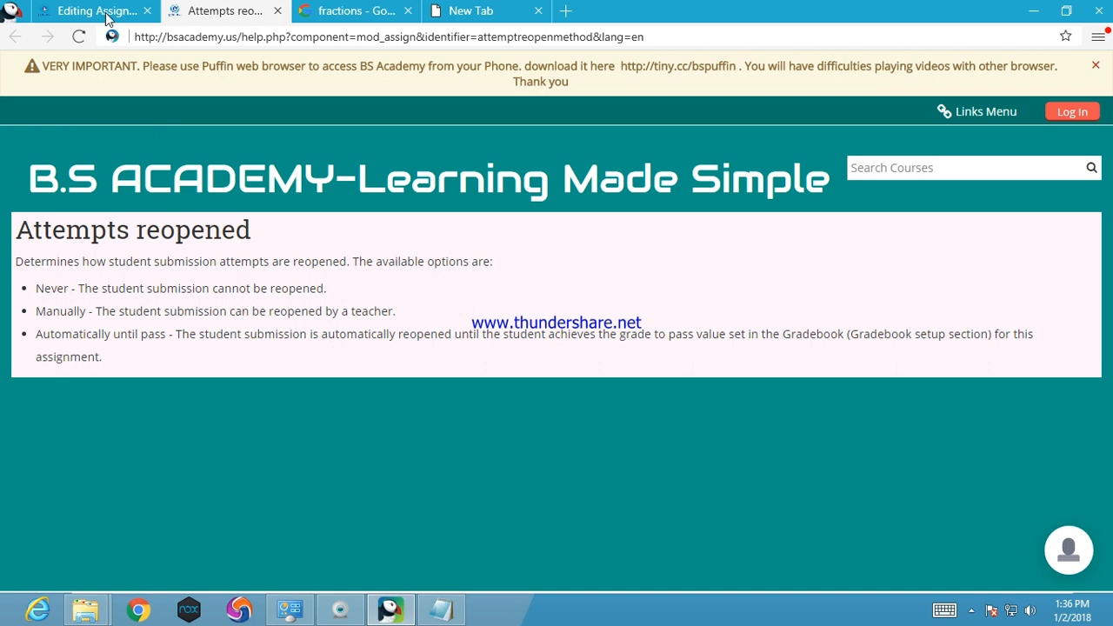
Step: Set Attempts reopened to Manually and Maximum attempts to 2
{"action": "left_click", "coordinate": [91, 10]}
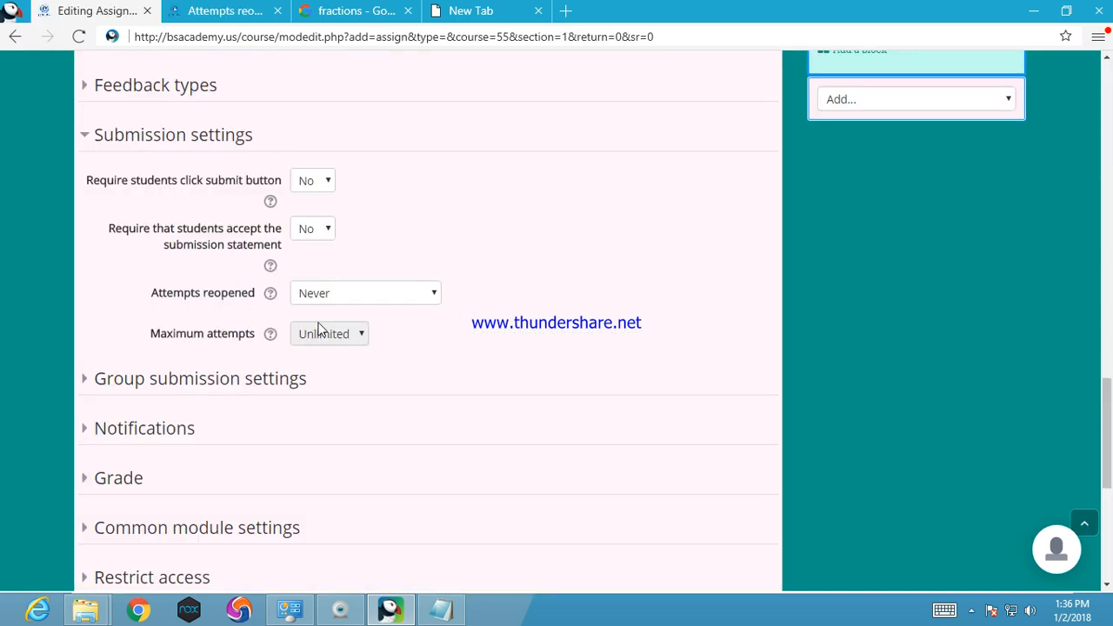
{"action": "left_click", "coordinate": [365, 293]}
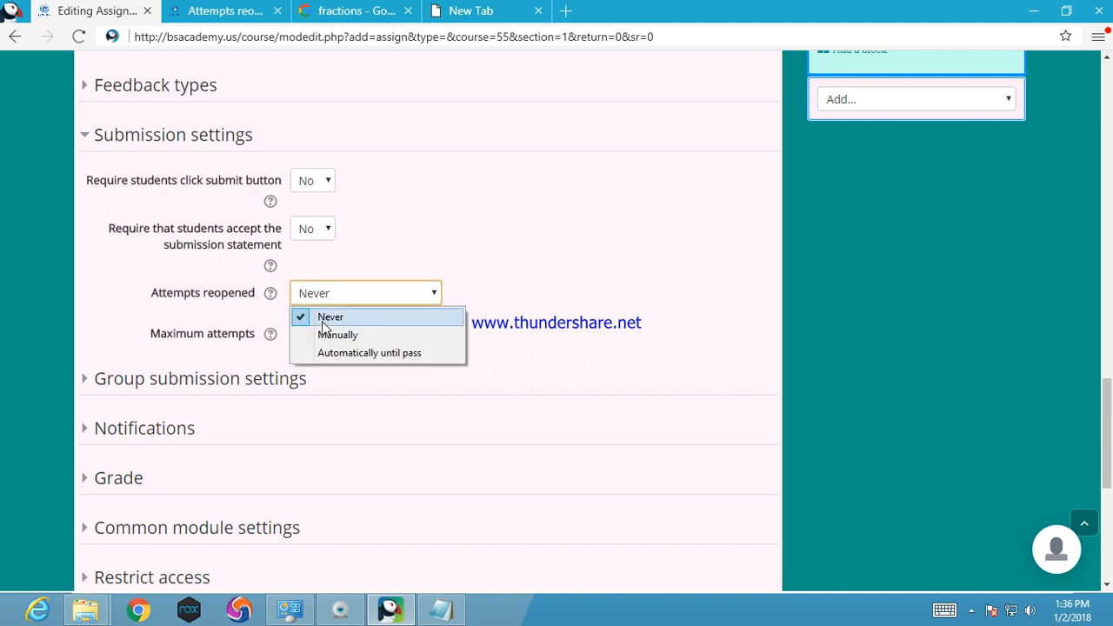
{"action": "left_click", "coordinate": [338, 335]}
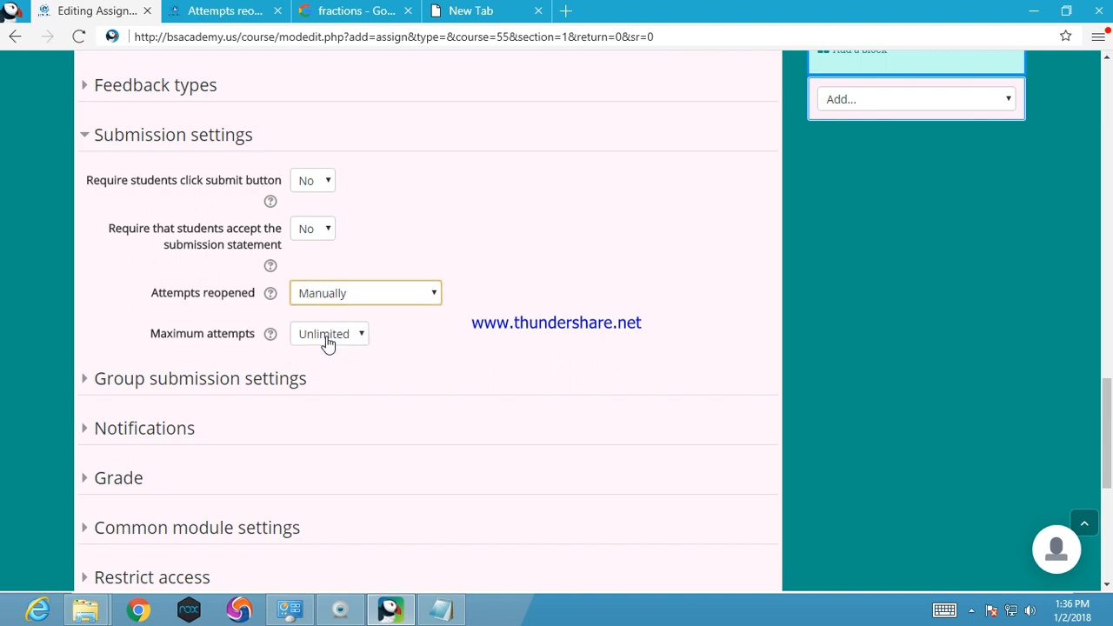
{"action": "left_click", "coordinate": [329, 334]}
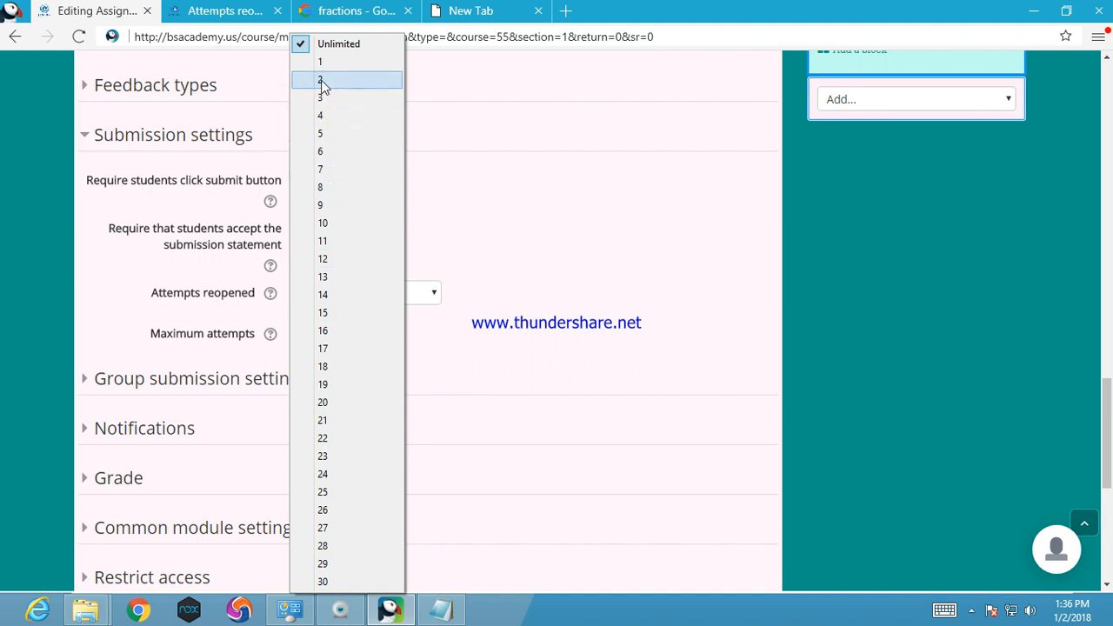
{"action": "left_click", "coordinate": [320, 79]}
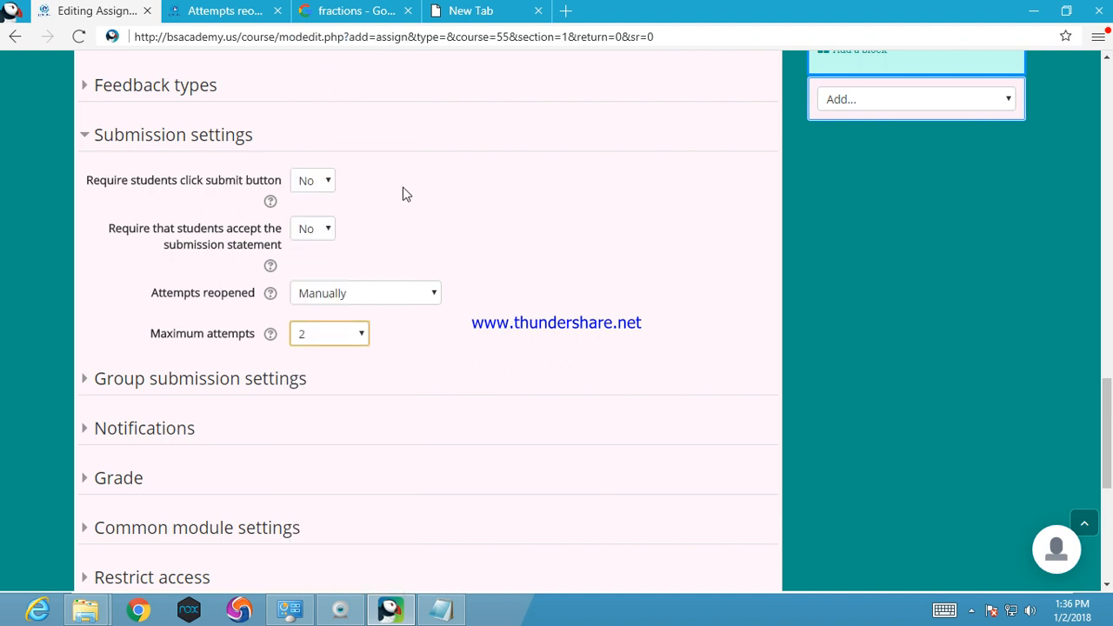
{"action": "mouse_move", "coordinate": [874, 311]}
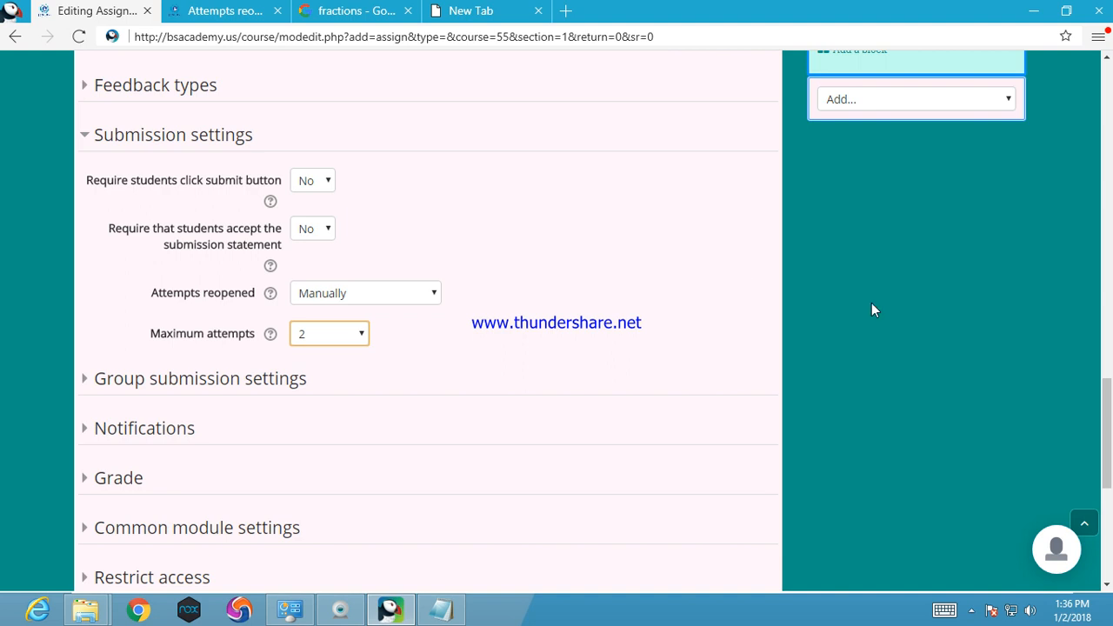
{"action": "scroll", "scroll_direction": "down", "scroll_amount": 3}
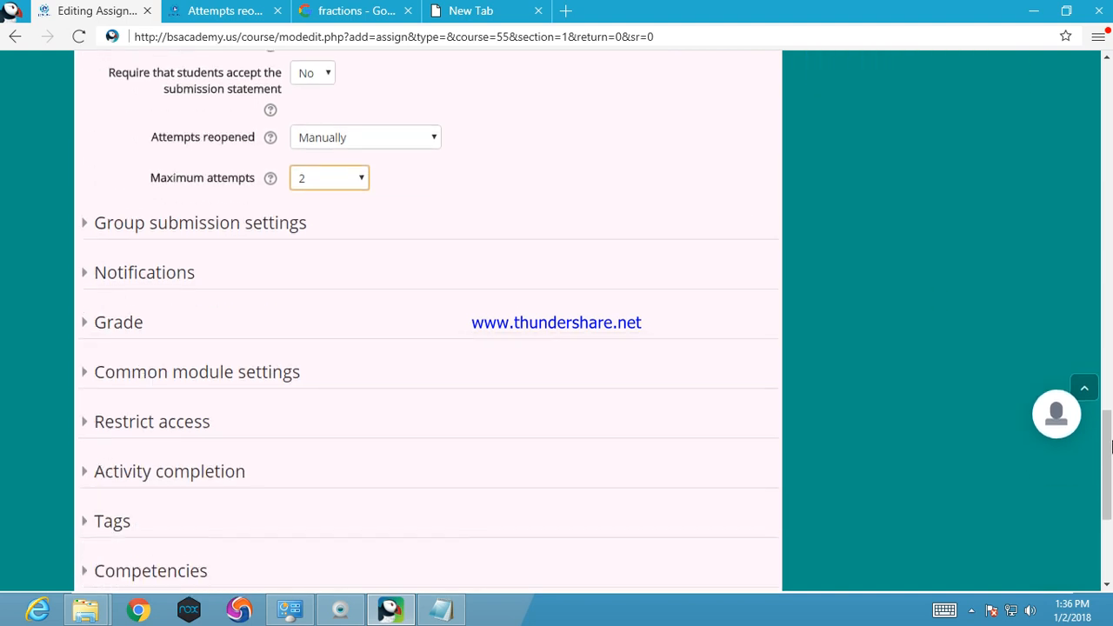
{"action": "scroll", "scroll_direction": "down", "scroll_amount": 3}
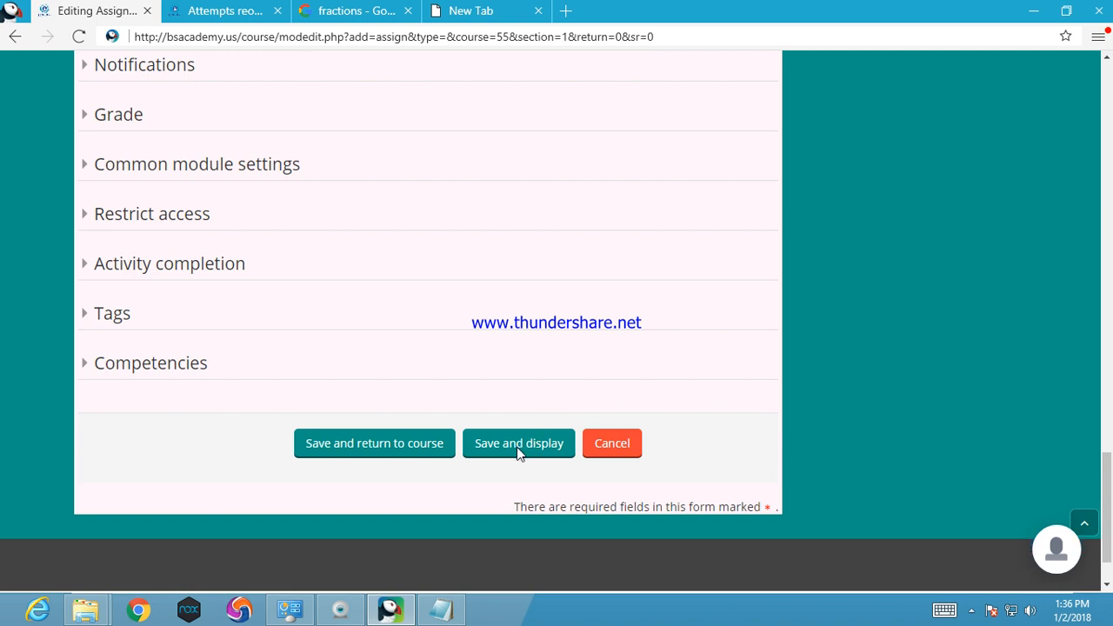
{"action": "mouse_move", "coordinate": [511, 447]}
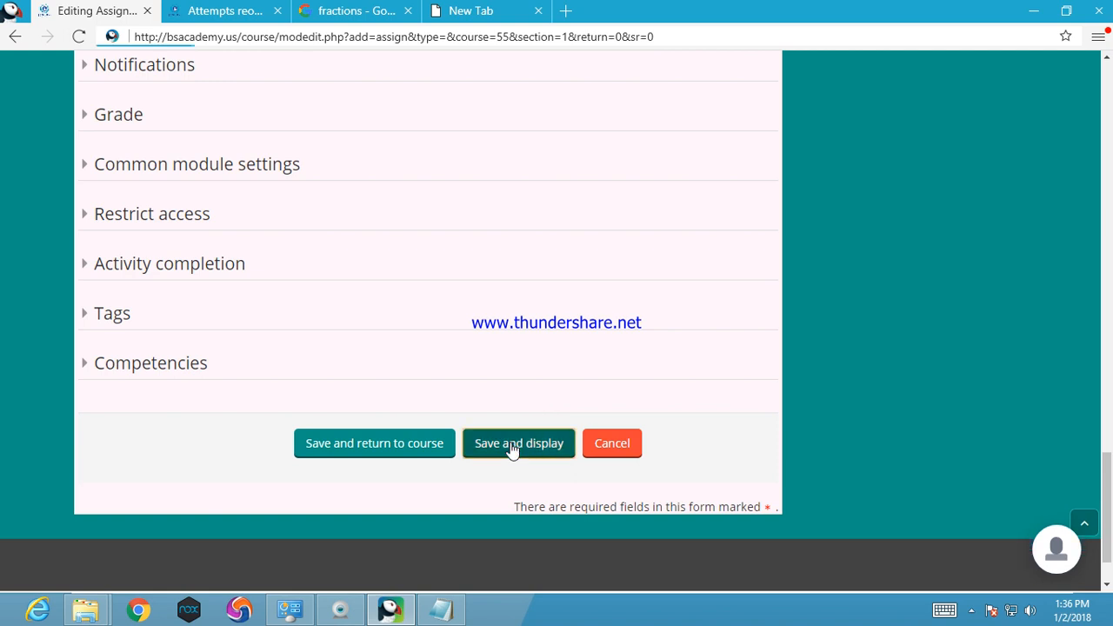
Step: Save and display Assignment 1, check its grading screen, and return to its overview page
{"action": "left_click", "coordinate": [518, 444]}
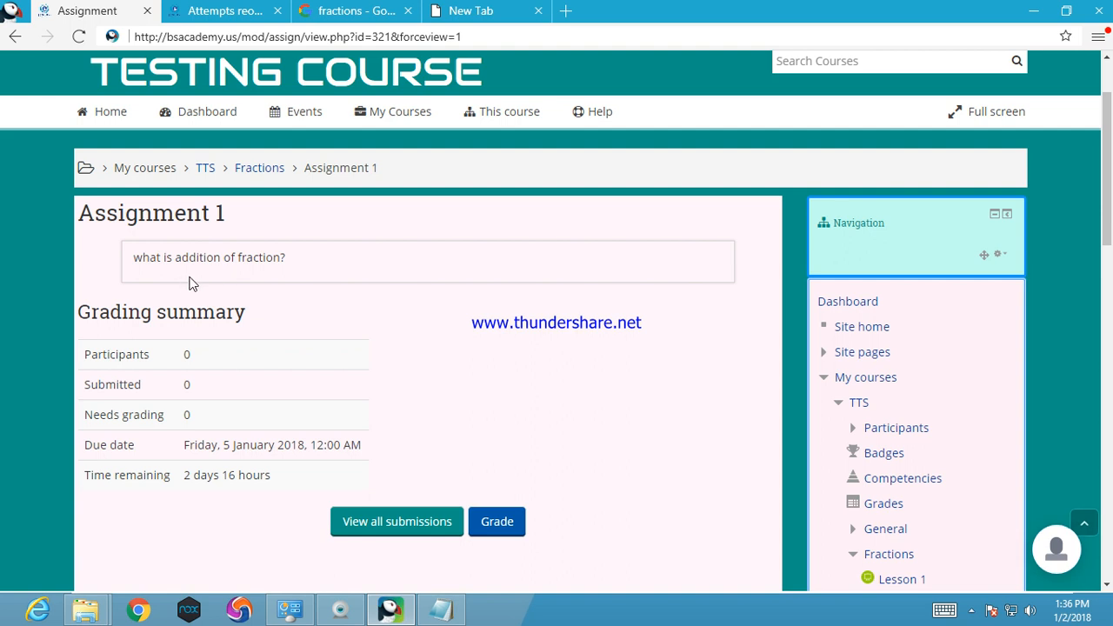
{"action": "mouse_move", "coordinate": [209, 313]}
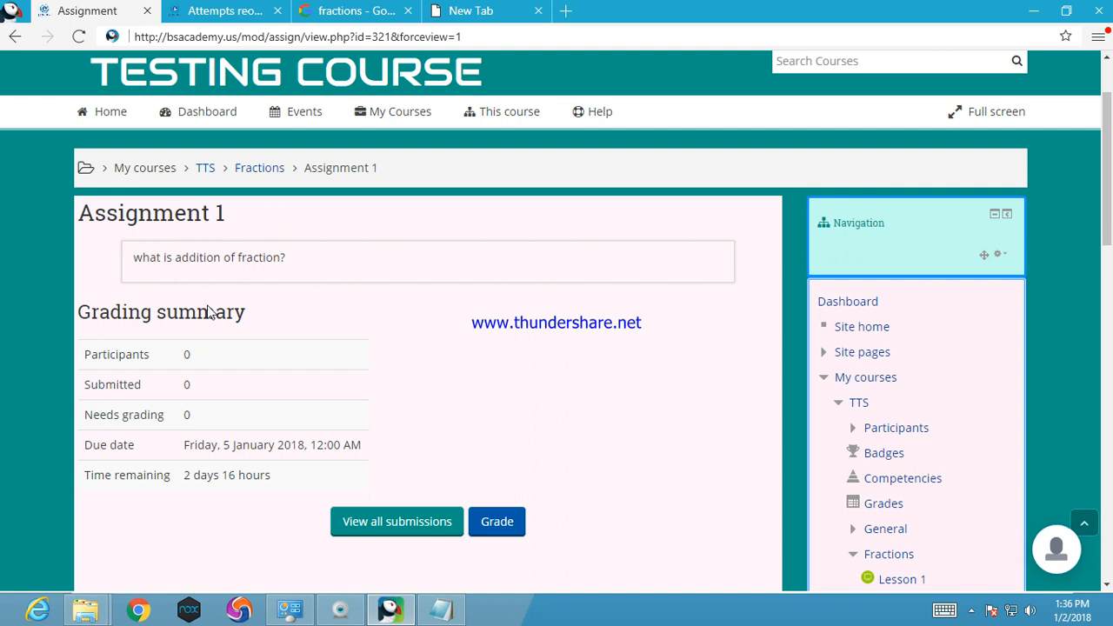
{"action": "mouse_move", "coordinate": [182, 402]}
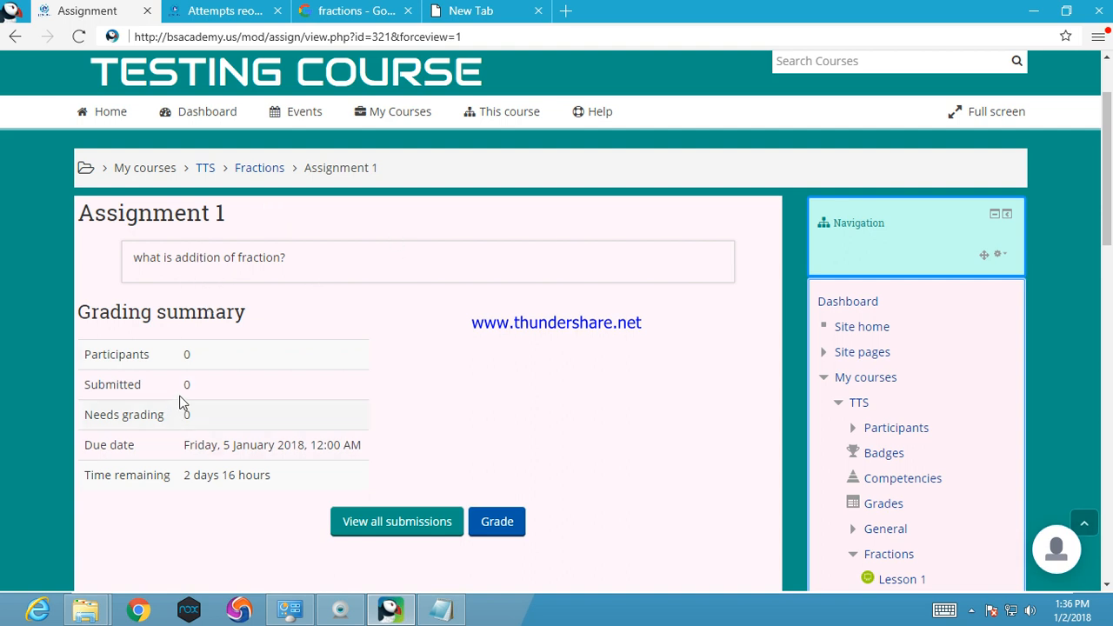
{"action": "mouse_move", "coordinate": [172, 422]}
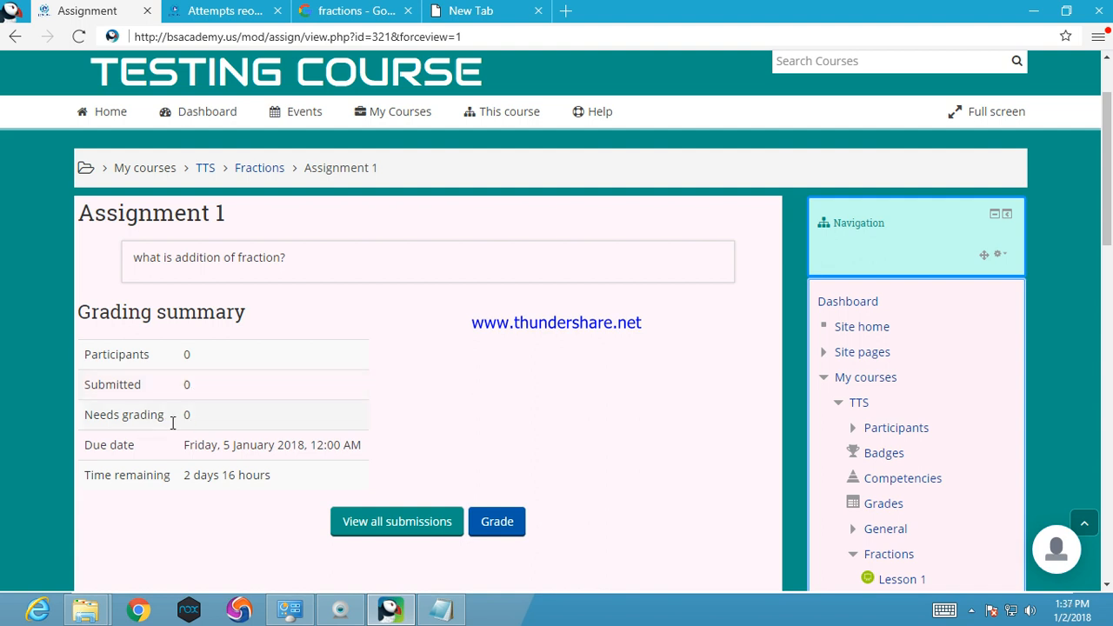
{"action": "mouse_move", "coordinate": [396, 521]}
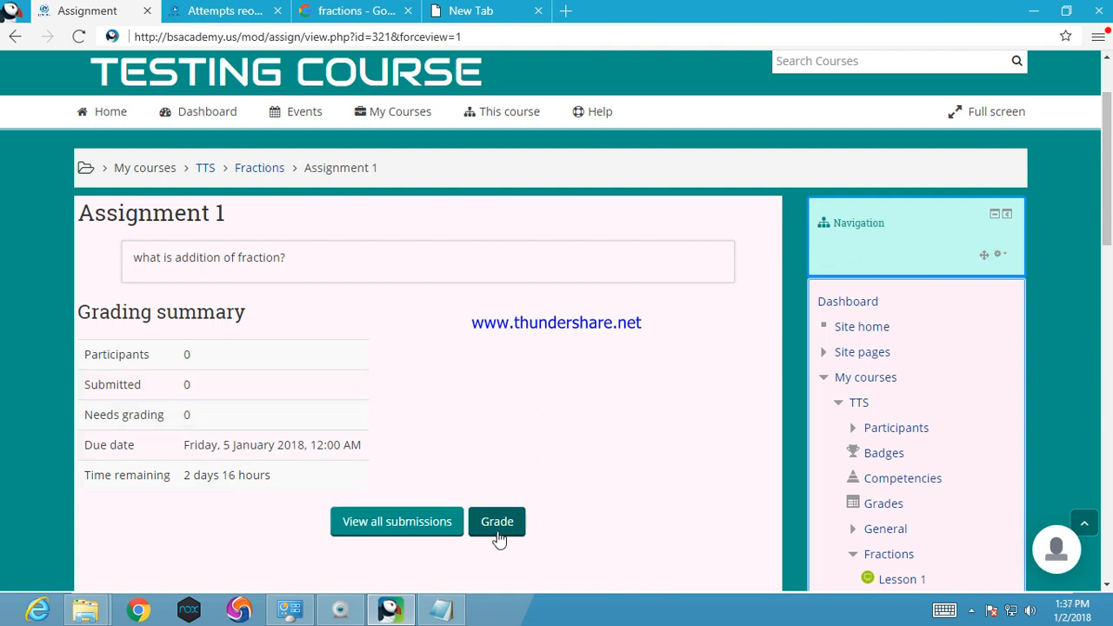
{"action": "left_click", "coordinate": [496, 521]}
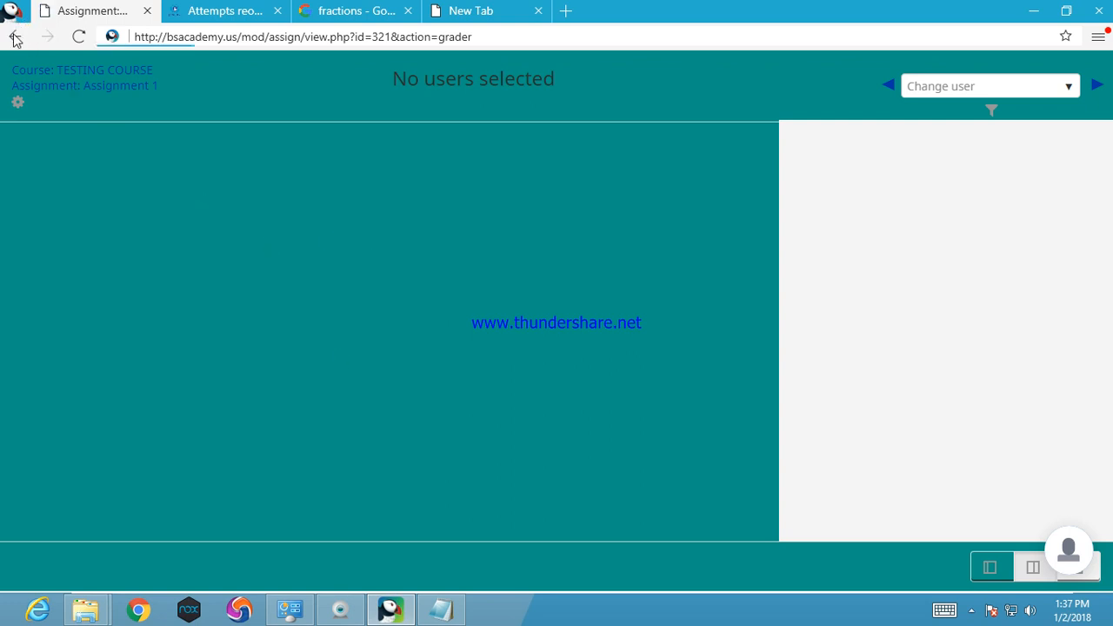
{"action": "left_click", "coordinate": [15, 36]}
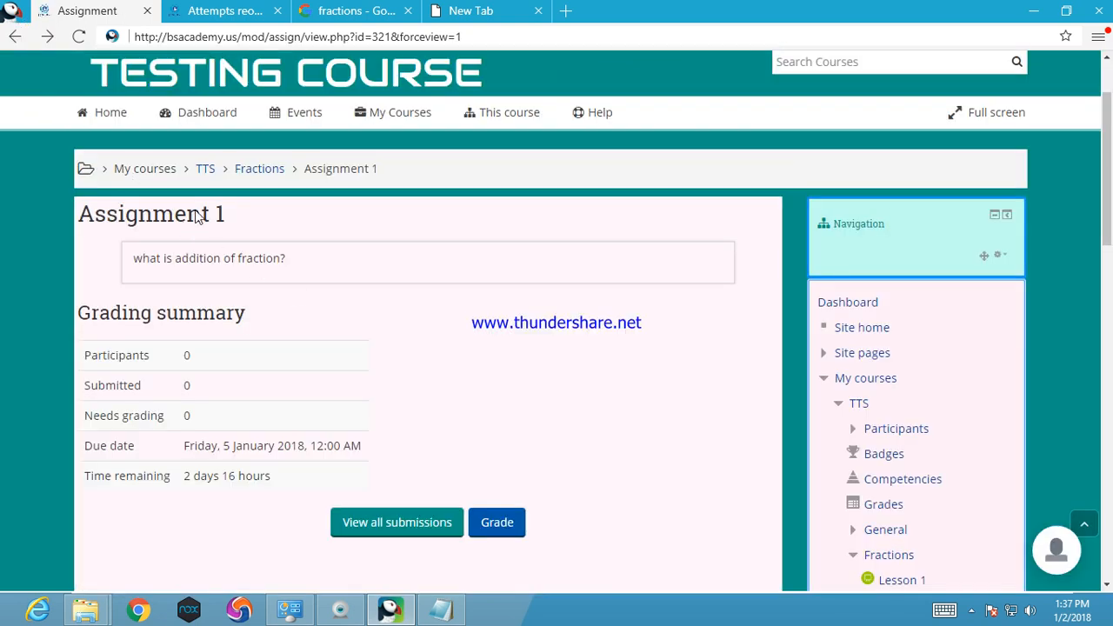
{"action": "mouse_move", "coordinate": [206, 167]}
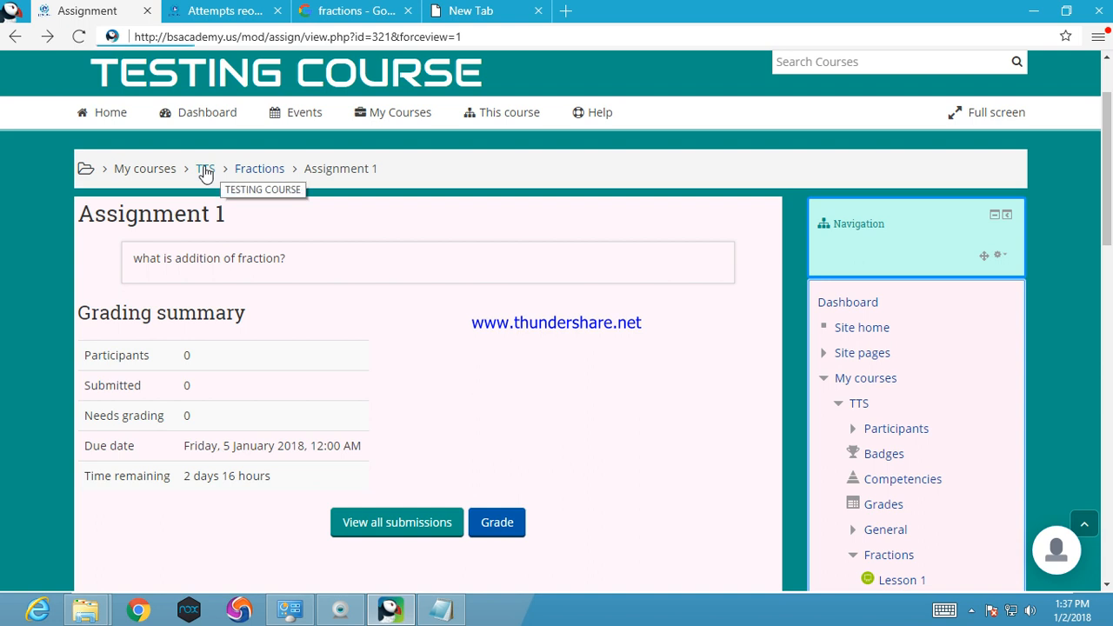
Step: Go back to the TTS course page and scroll to Assignment 1 under Fractions
{"action": "left_click", "coordinate": [205, 168]}
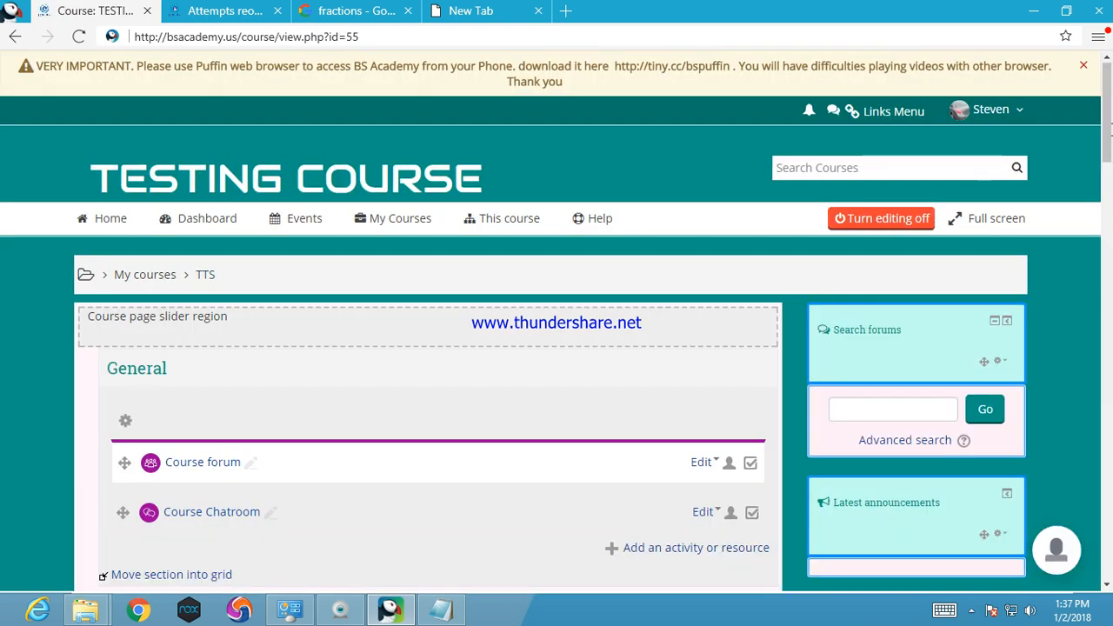
{"action": "scroll", "scroll_direction": "down", "scroll_amount": 3}
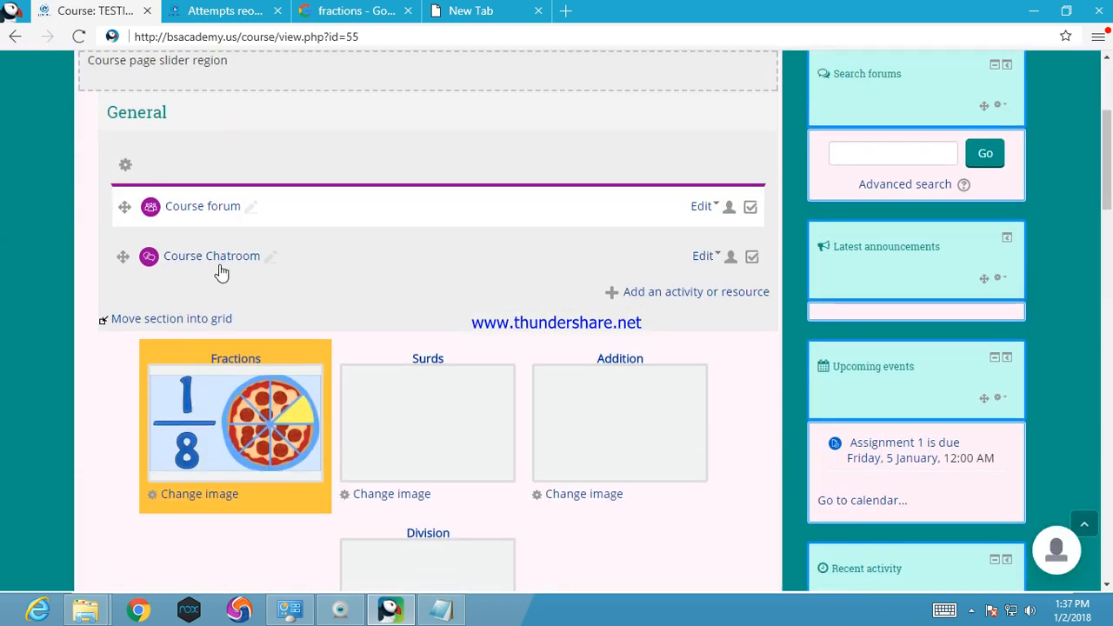
{"action": "scroll", "scroll_direction": "down", "scroll_amount": 3}
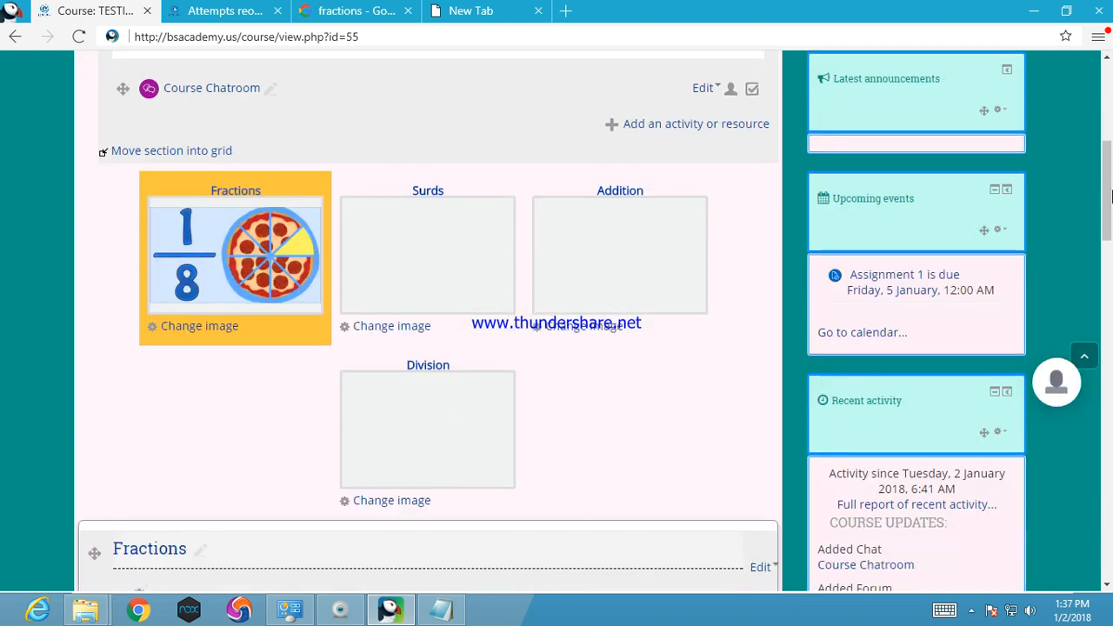
{"action": "scroll", "scroll_direction": "down", "scroll_amount": 3}
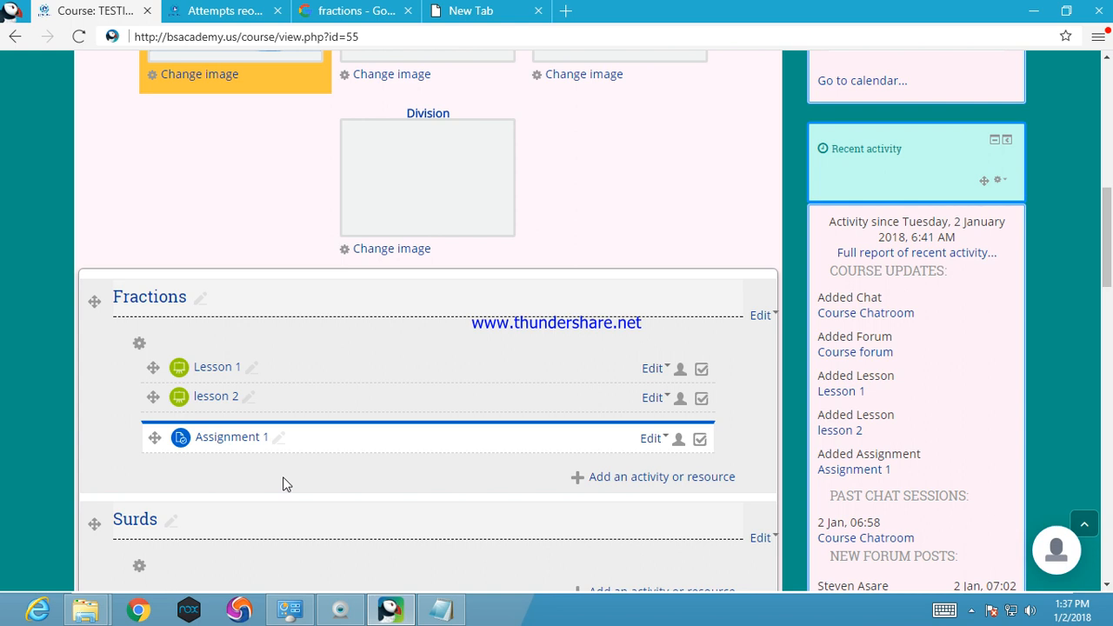
{"action": "mouse_move", "coordinate": [570, 472]}
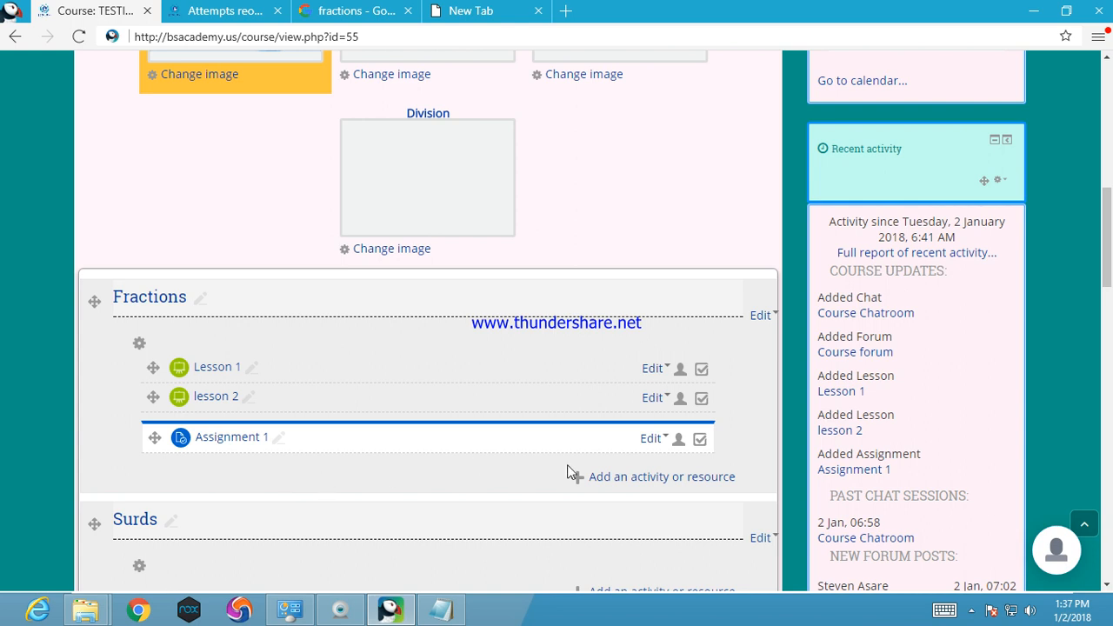